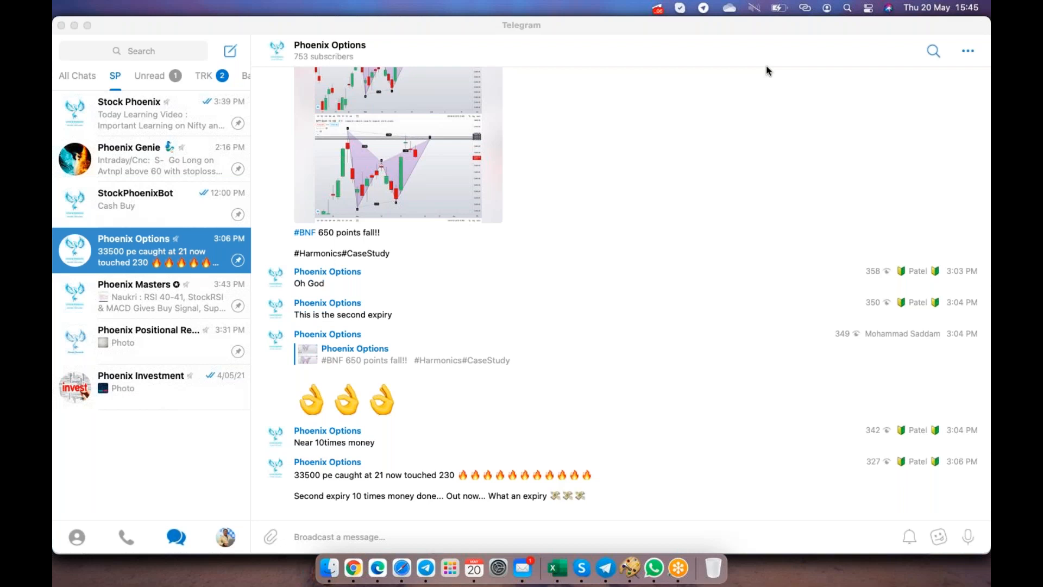
# Check the sound settings, then scroll Phoenix Options back to the ~1 PM charts and levels.
pyautogui.click(753, 8)
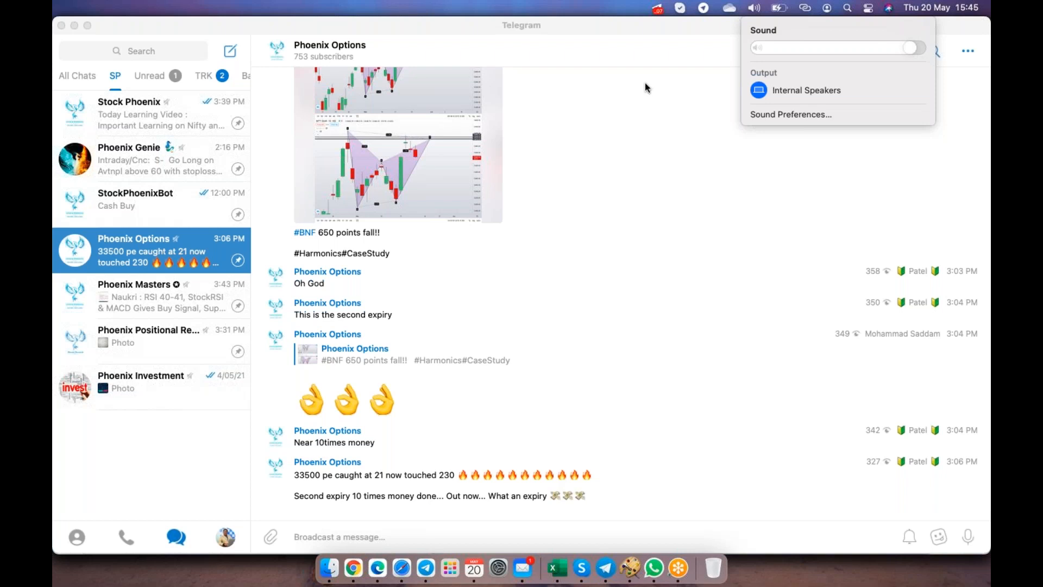
pyautogui.click(645, 87)
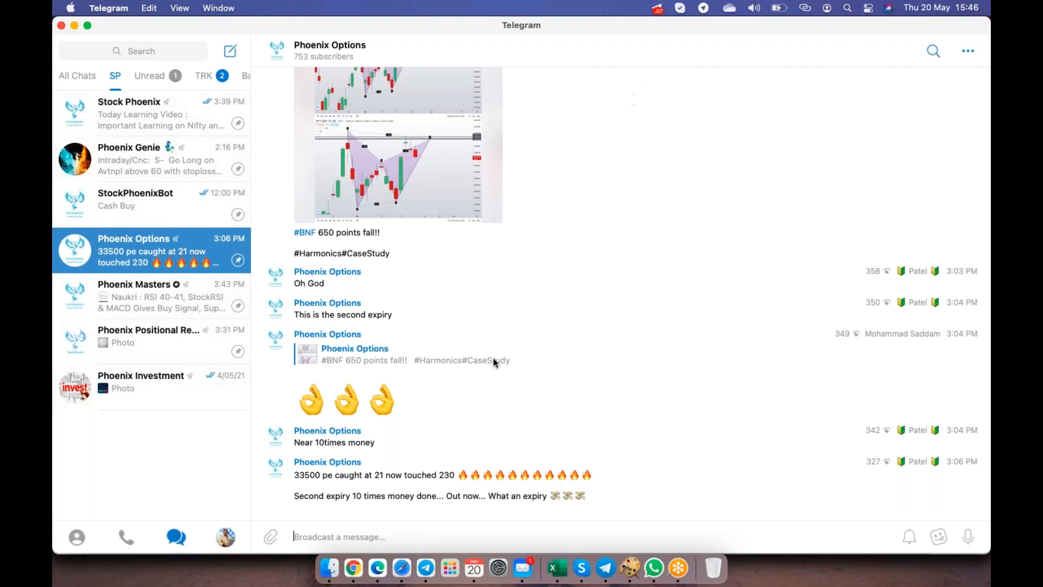
pyautogui.moveTo(360, 492)
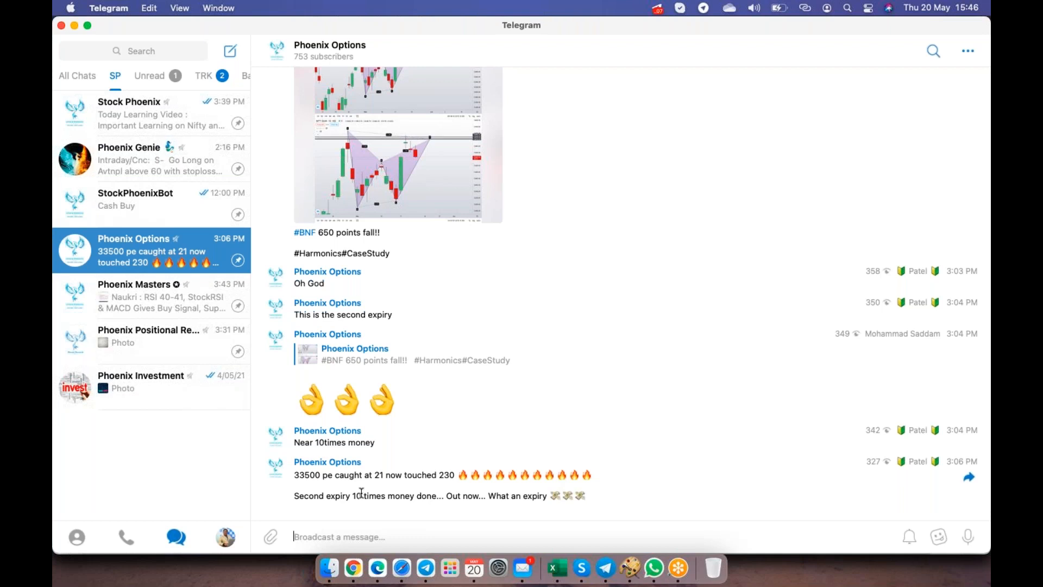
pyautogui.scroll(3)
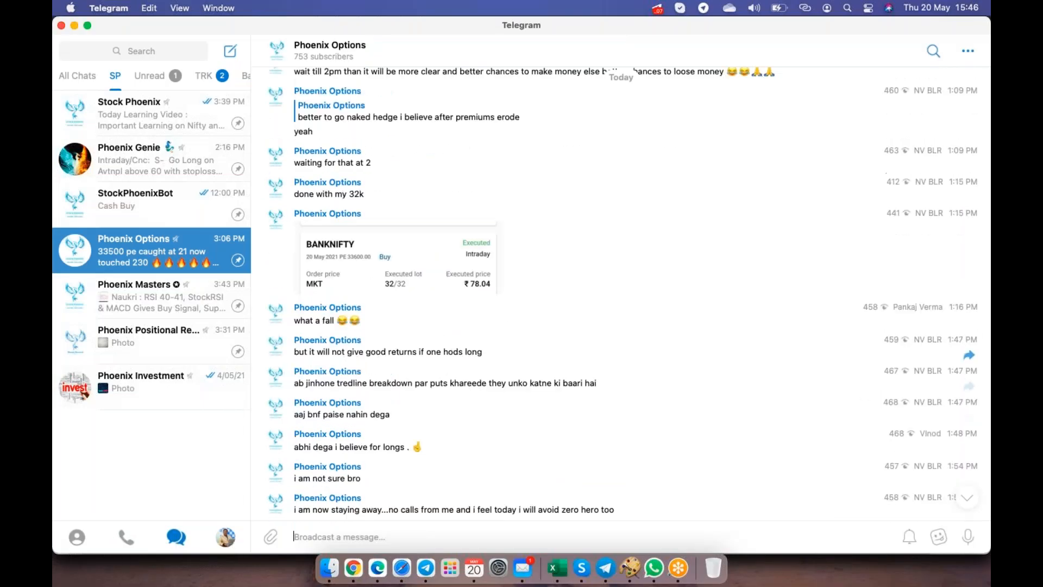
pyautogui.scroll(3)
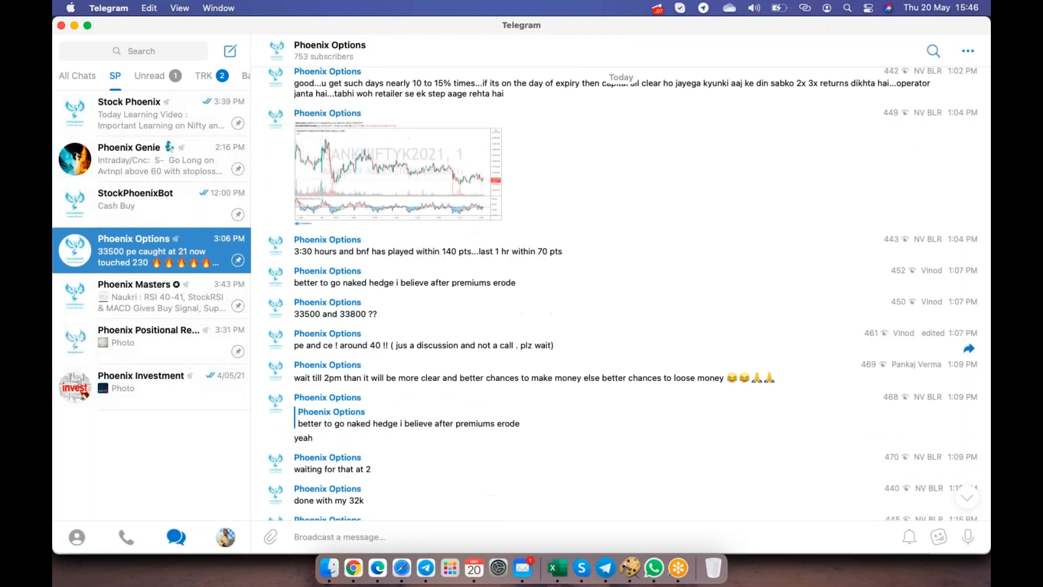
pyautogui.scroll(3)
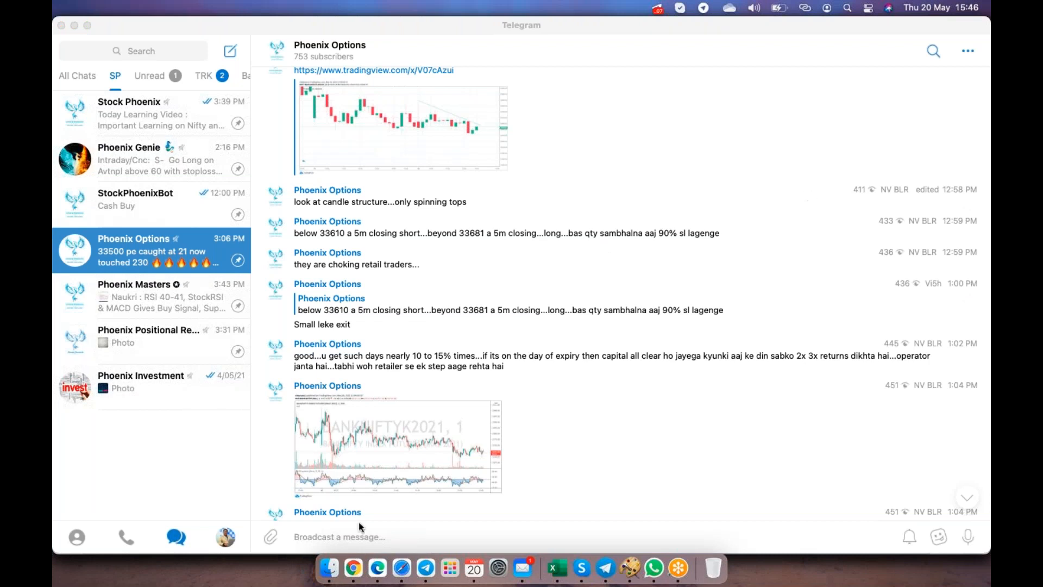
pyautogui.moveTo(791, 208)
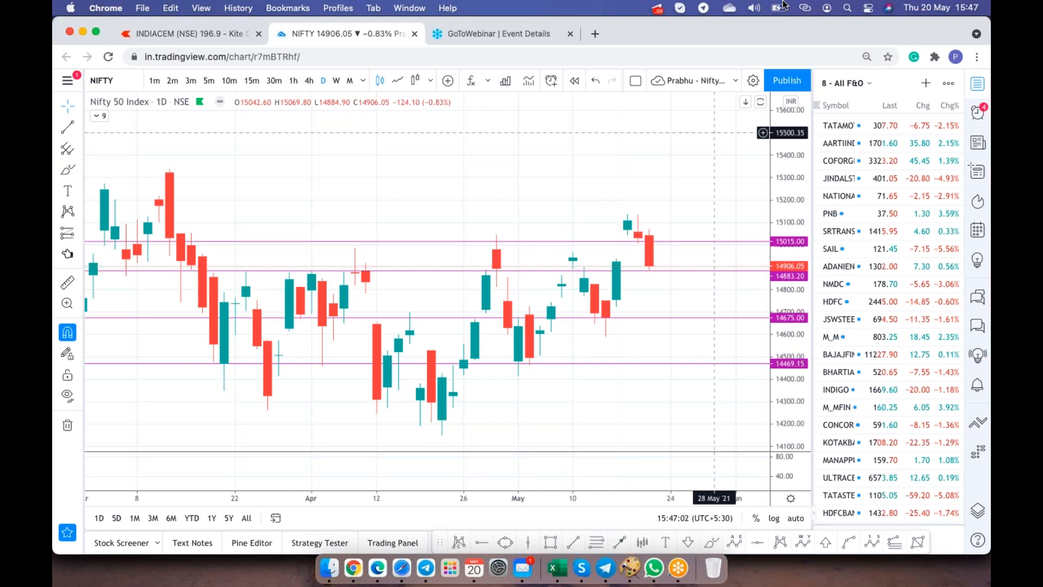
pyautogui.moveTo(425, 363)
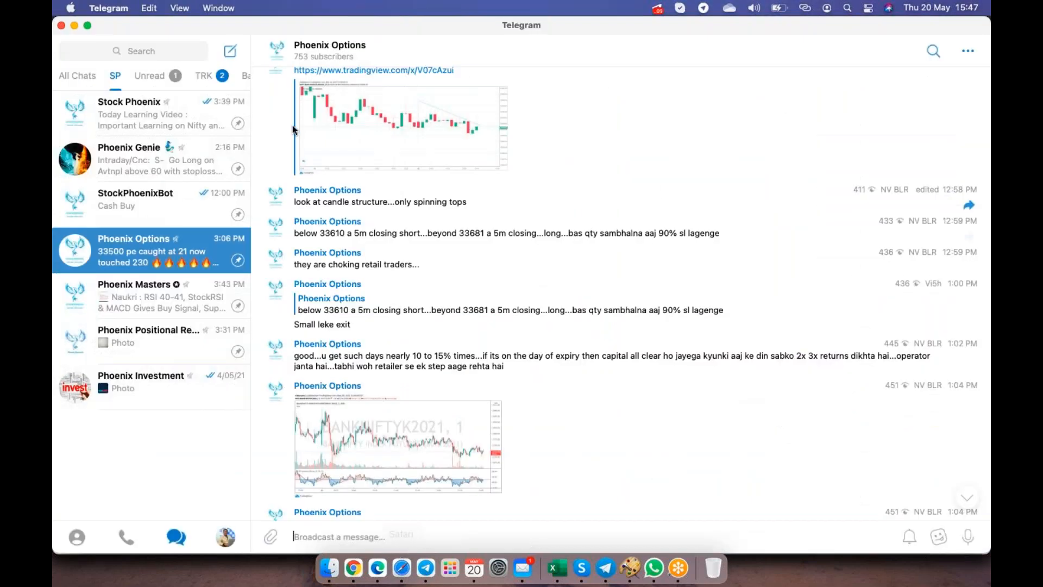
# Open the Stock Phoenix post matching 14883 and compare it with the Nifty chart.
pyautogui.click(129, 113)
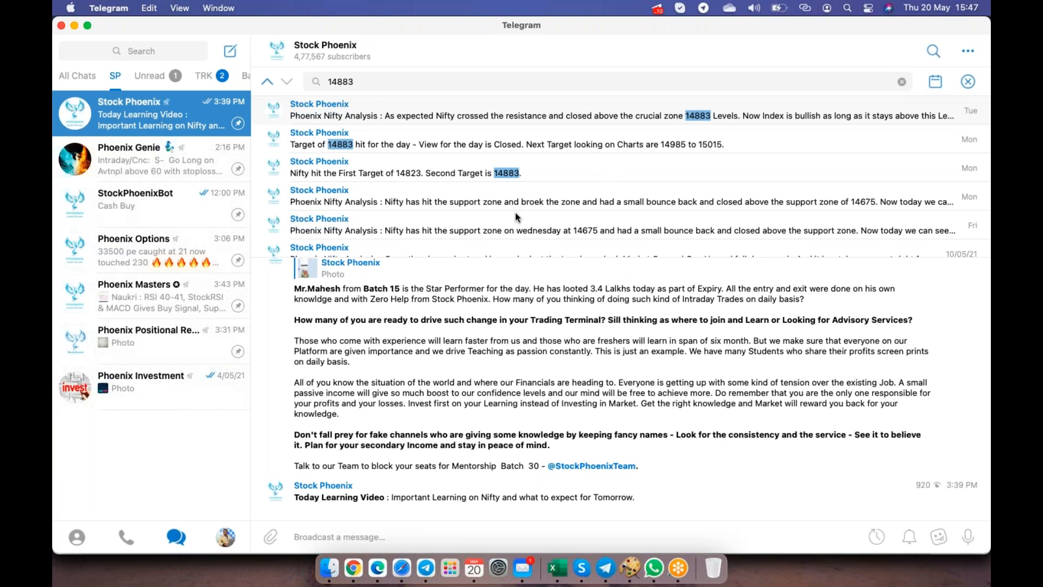
pyautogui.moveTo(485, 174)
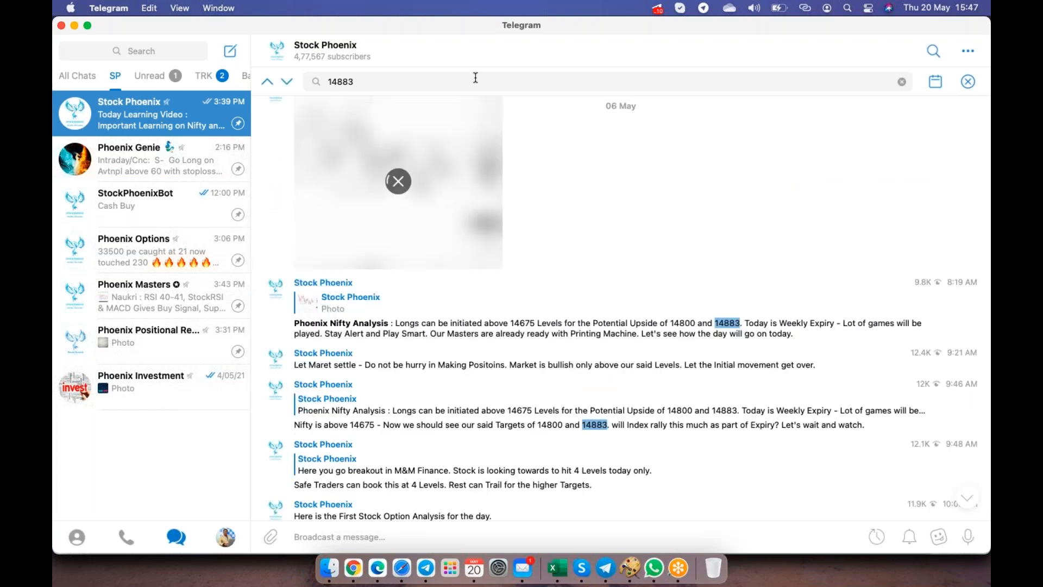
pyautogui.click(287, 81)
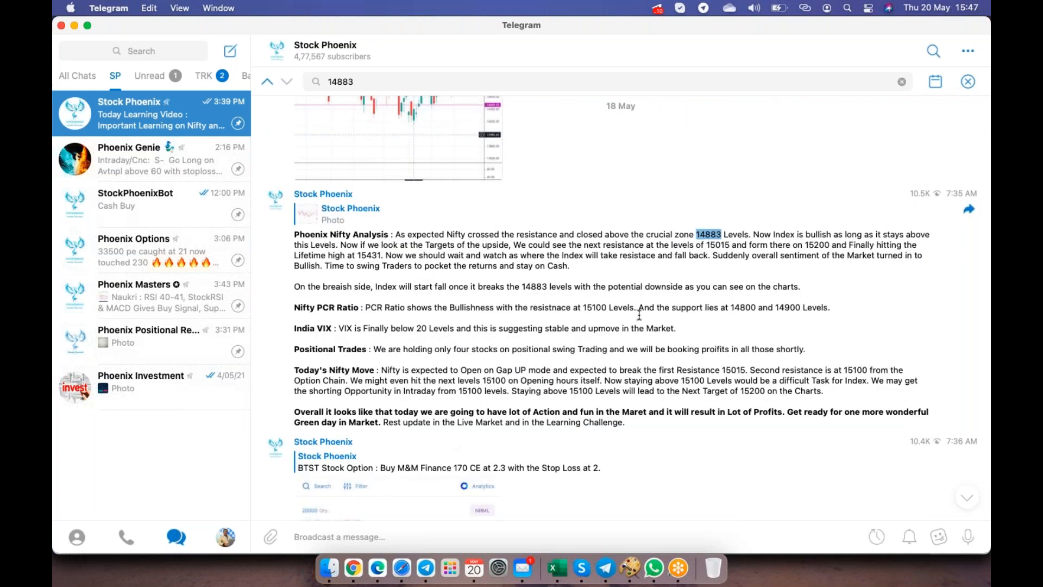
pyautogui.click(376, 567)
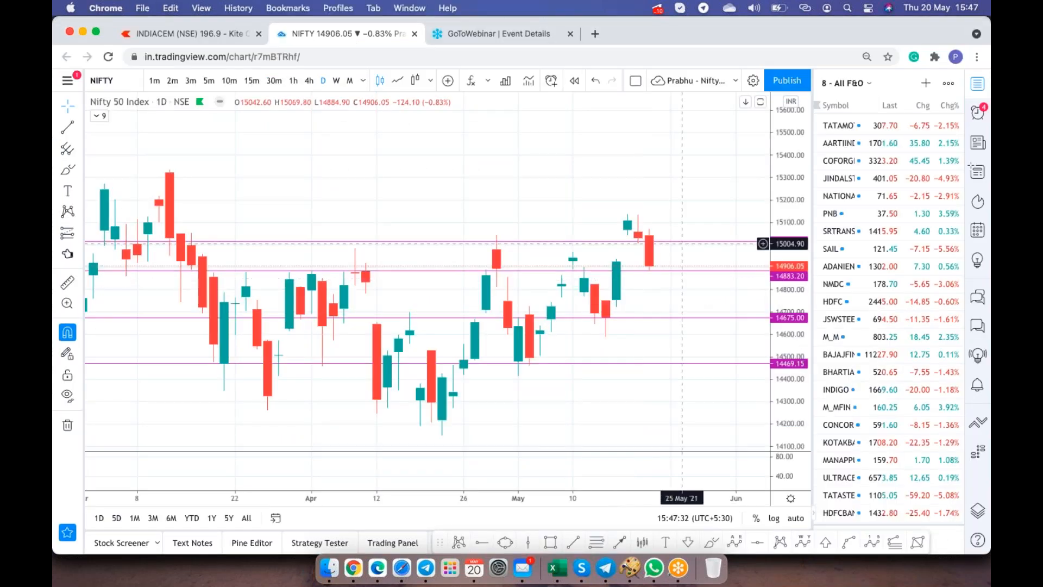
pyautogui.moveTo(693, 260)
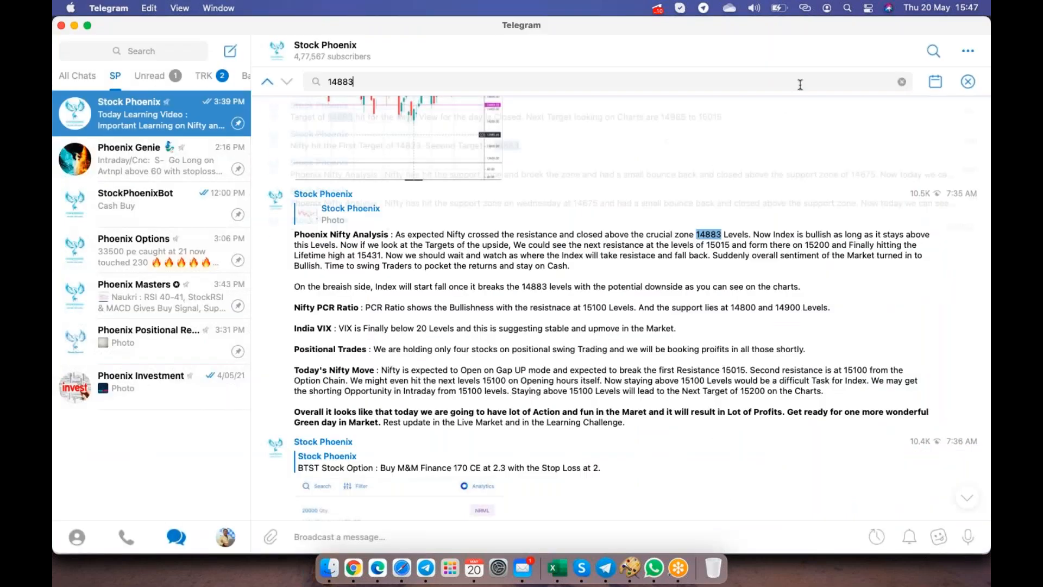
# Search Stock Phoenix for 15015, open the target post, and return to the Nifty chart.
pyautogui.write('1501')
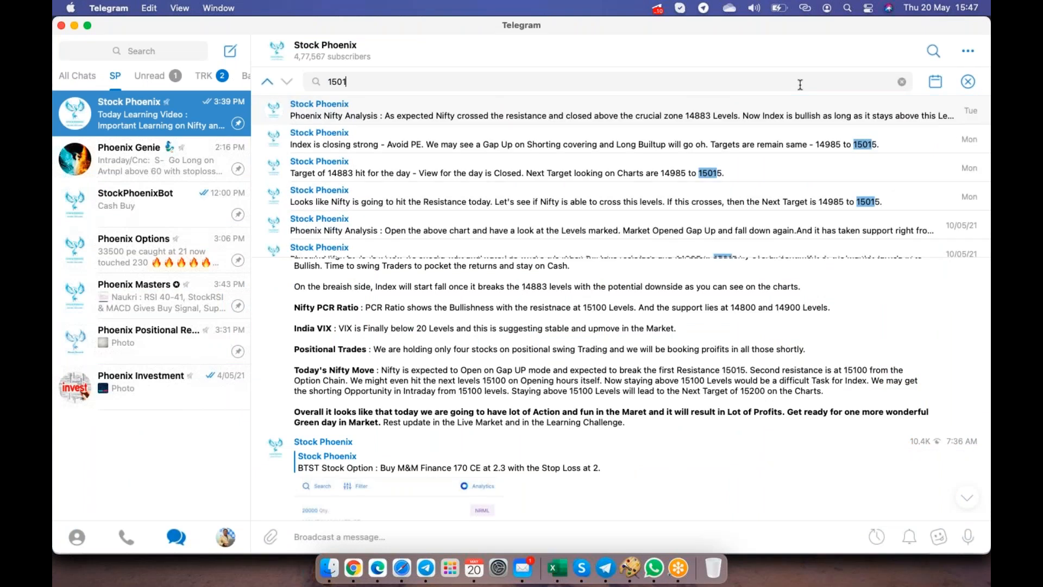
pyautogui.write('5')
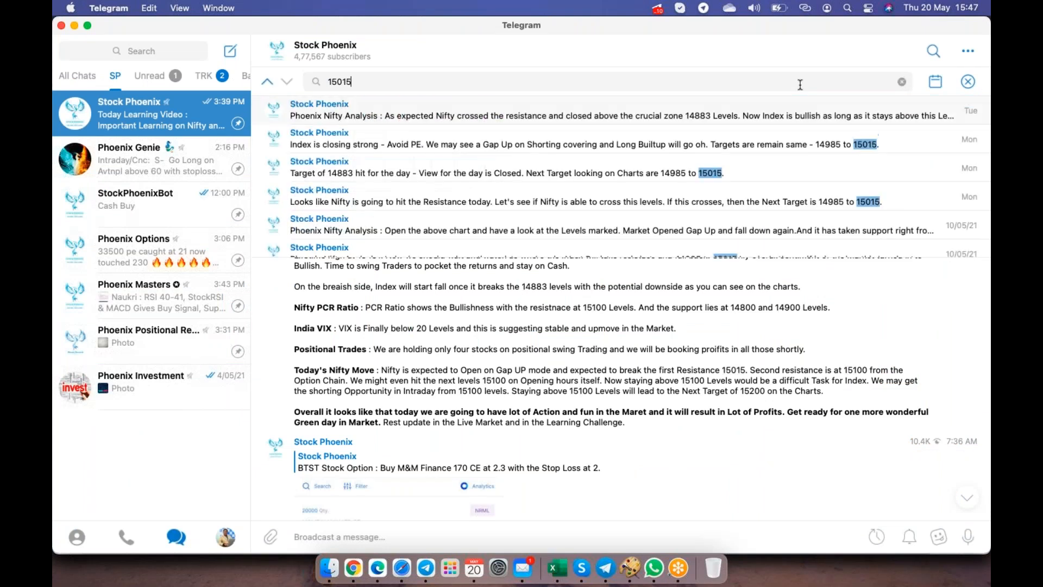
pyautogui.moveTo(716, 180)
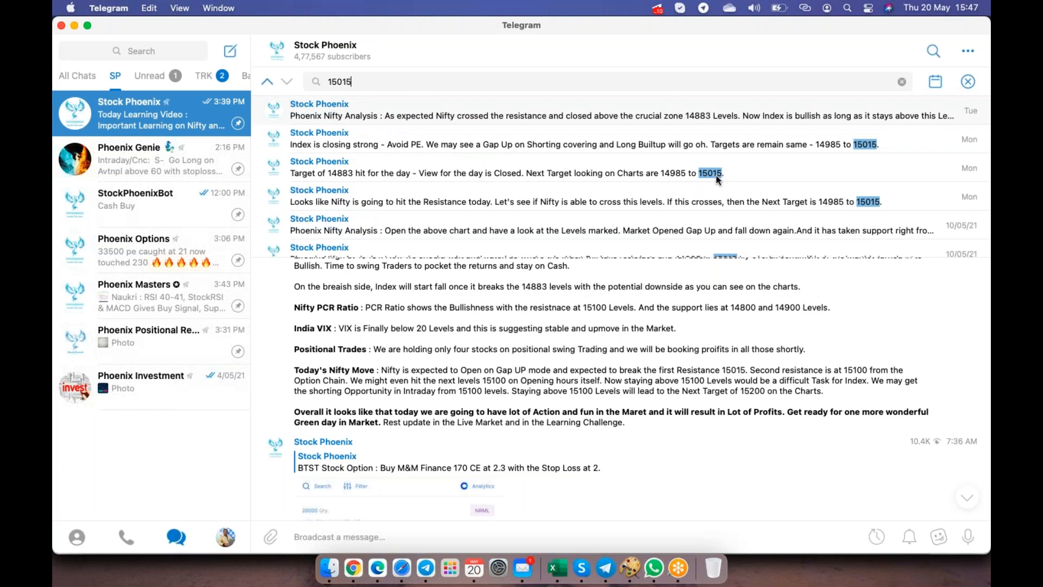
pyautogui.moveTo(713, 189)
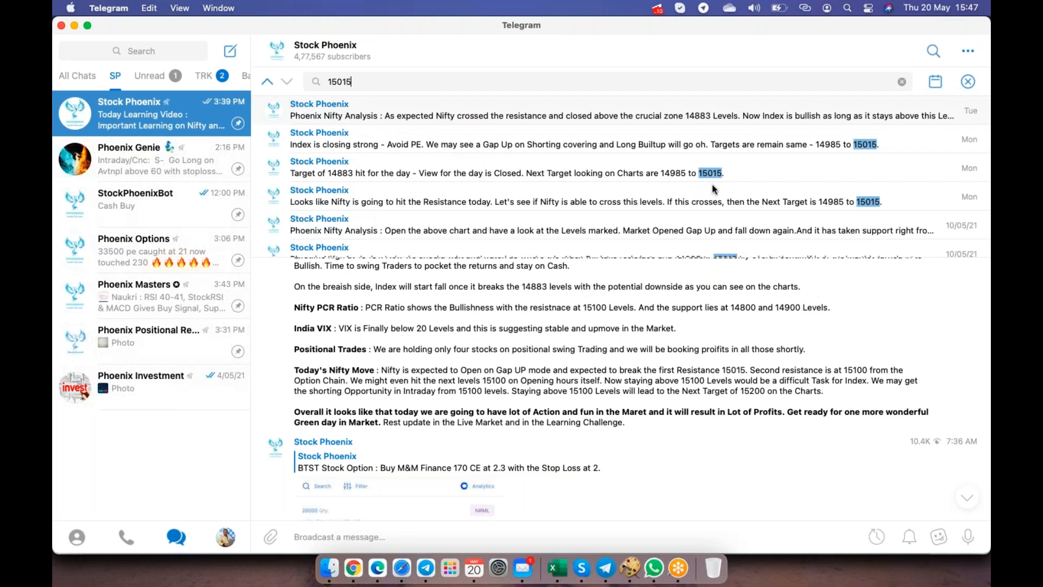
pyautogui.click(286, 81)
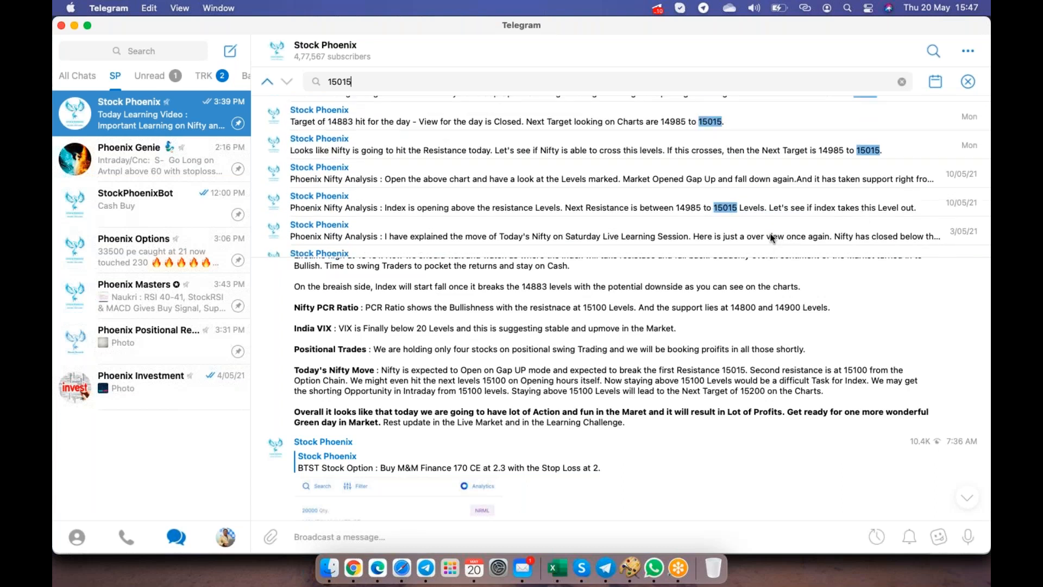
pyautogui.click(377, 568)
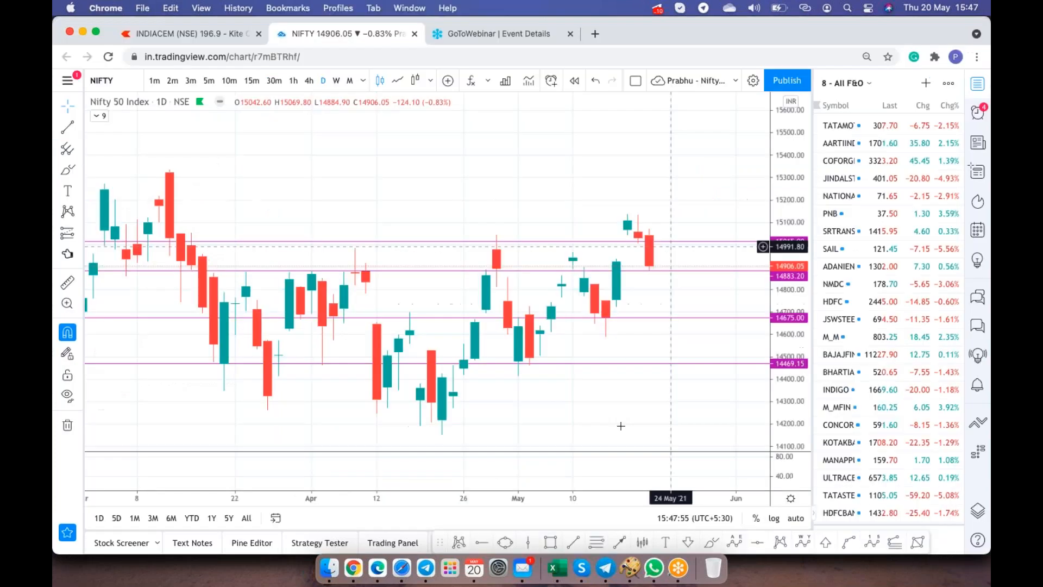
pyautogui.moveTo(427, 270)
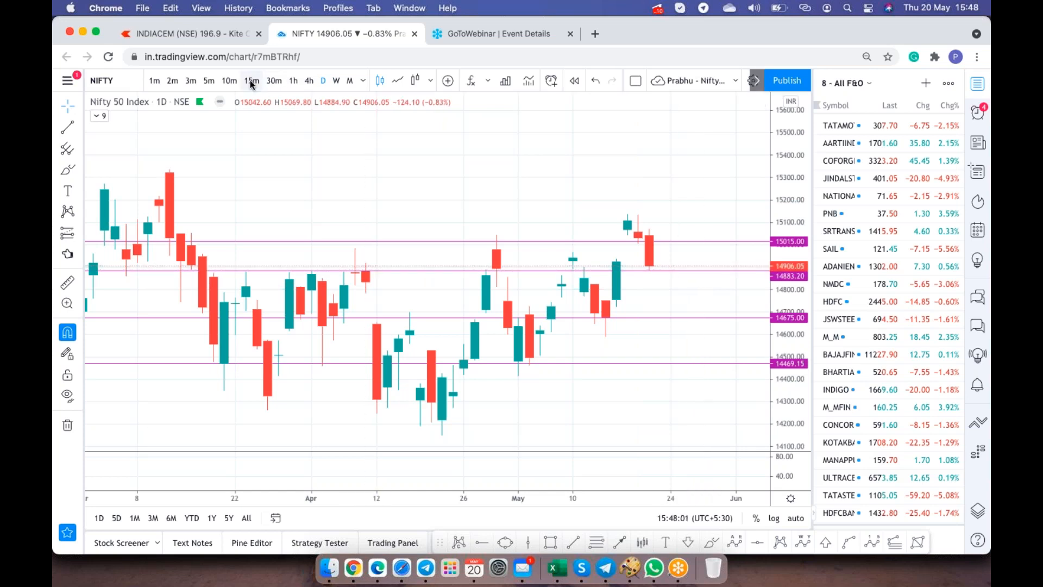
# View Nifty on 15-minute candles around 15015 and 14883, then switch back to daily.
pyautogui.click(251, 81)
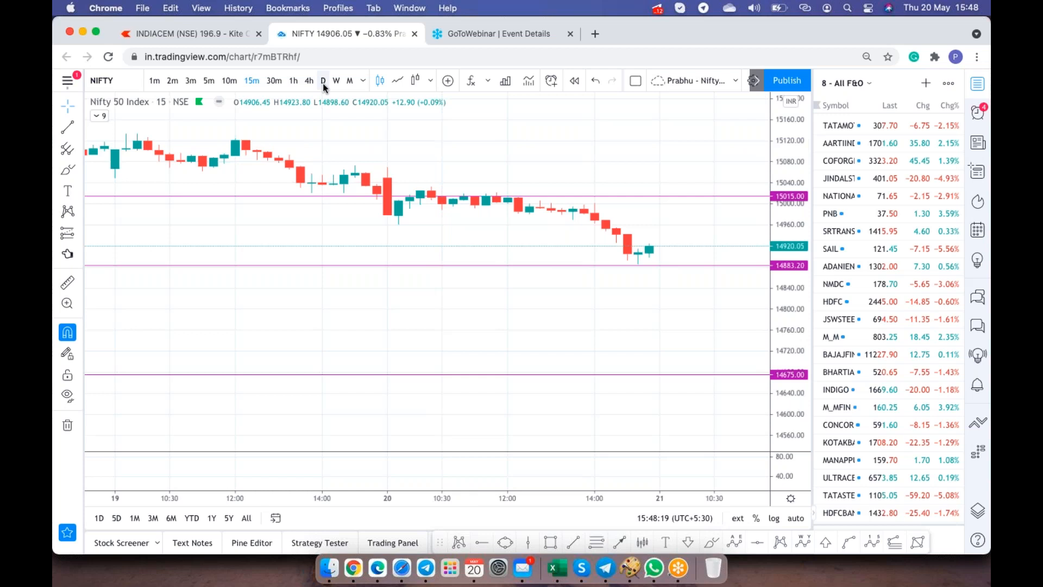
pyautogui.click(323, 81)
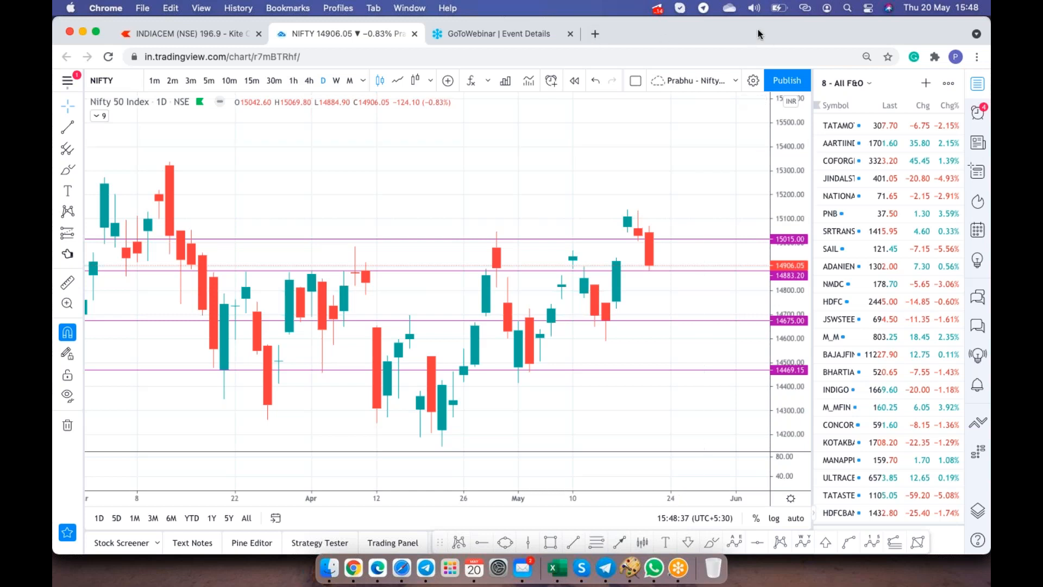
pyautogui.moveTo(562, 15)
pyautogui.write('nse')
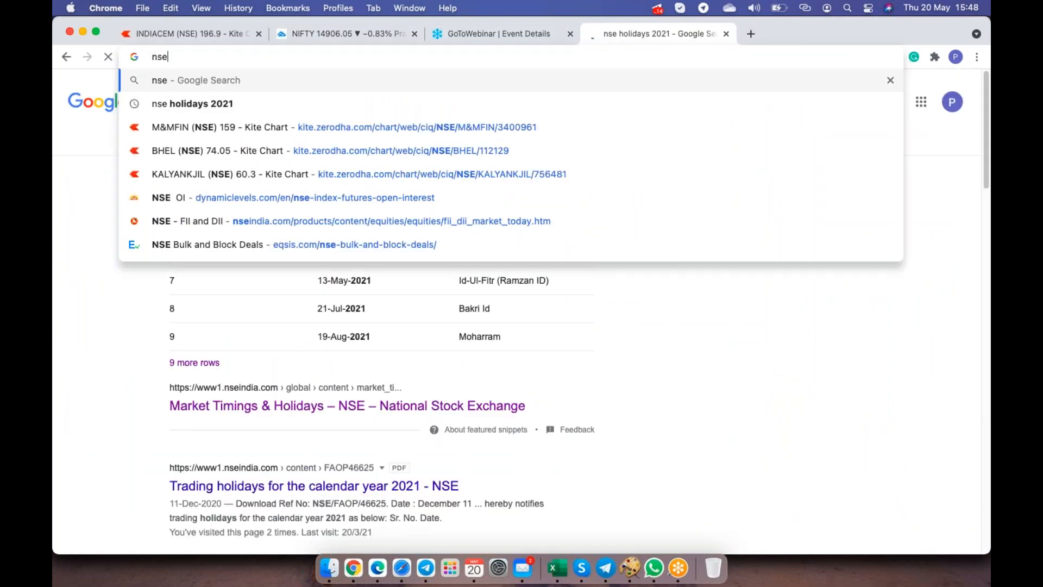
# Search NSE India for Nifty, open the 20-May-2021 NIFTY option chain, then return to the chart.
pyautogui.write('india.com/products/content/equities/equities/fii_dii_market_today.htm')
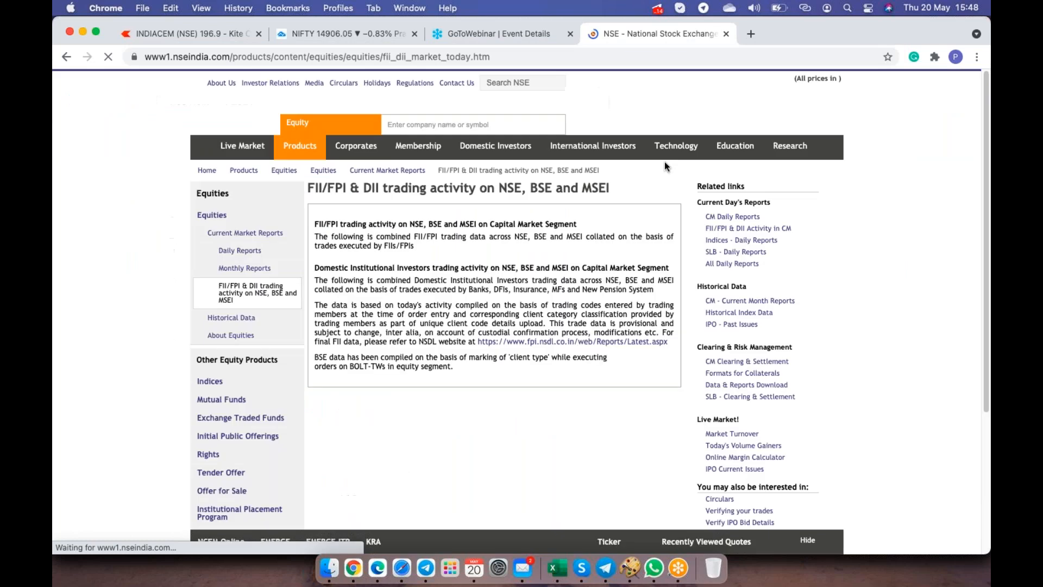
pyautogui.write('Nifty')
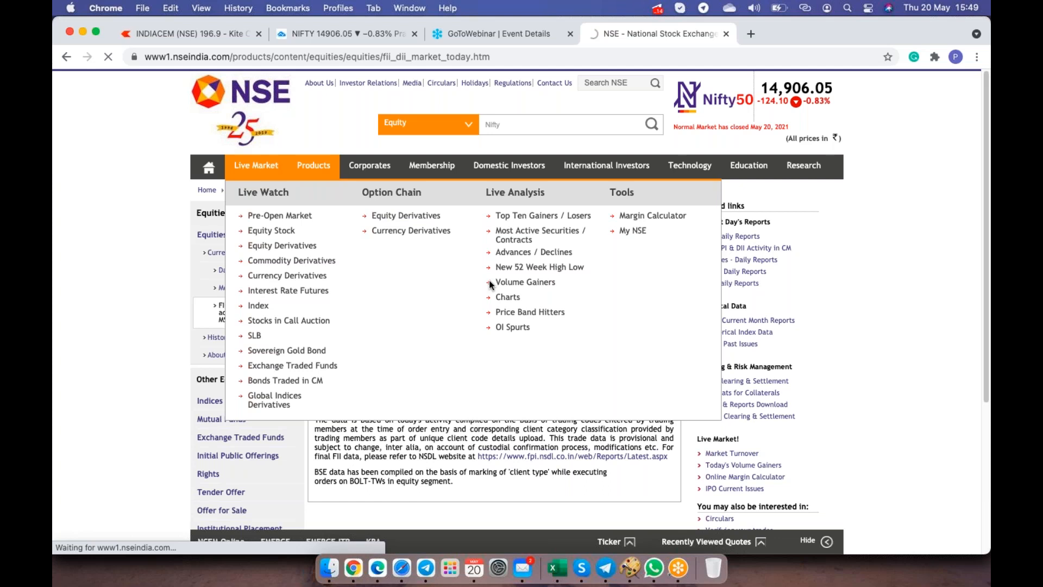
pyautogui.click(406, 215)
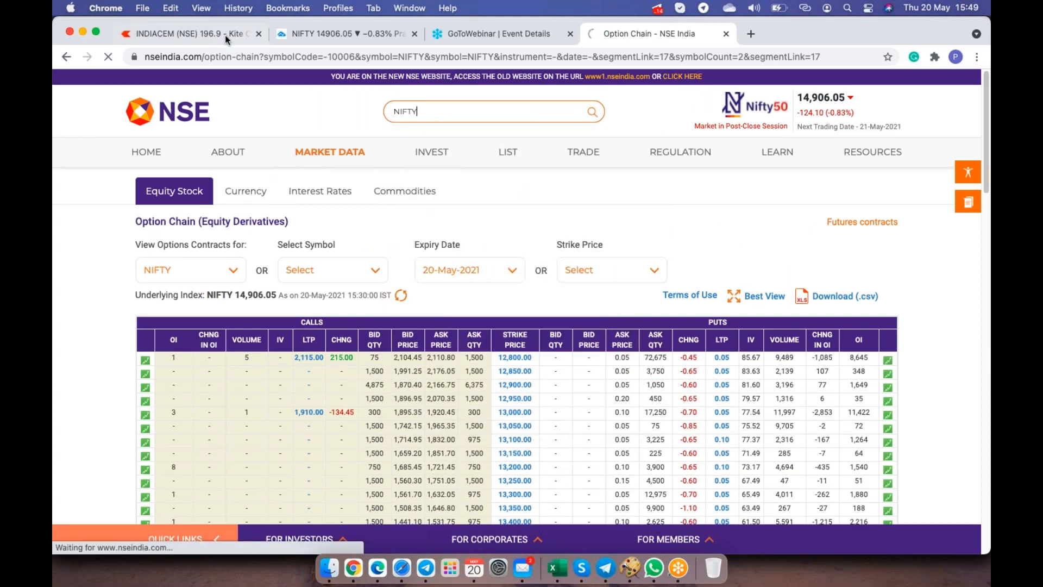
pyautogui.click(193, 33)
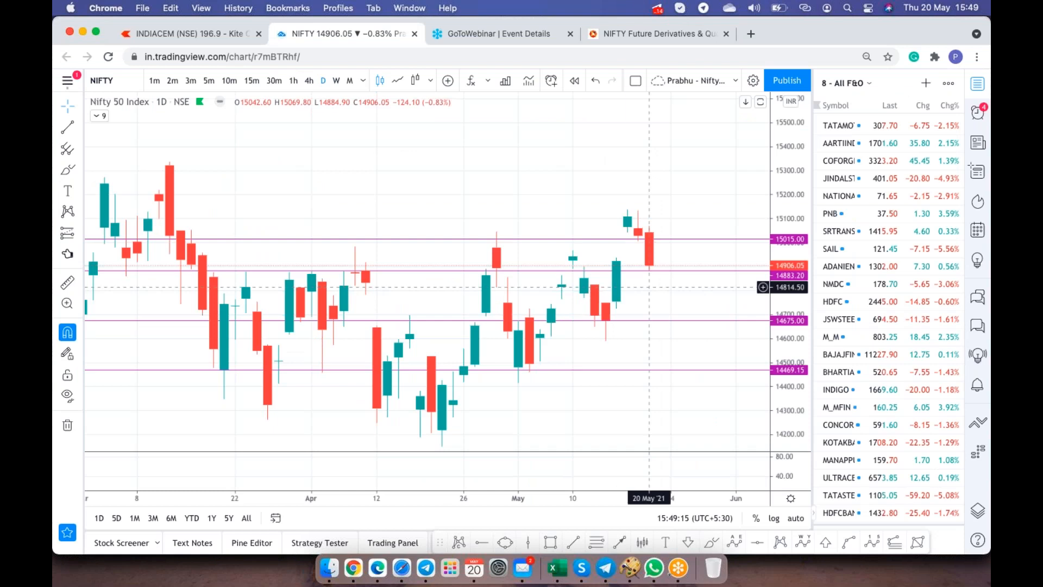
pyautogui.moveTo(691, 258)
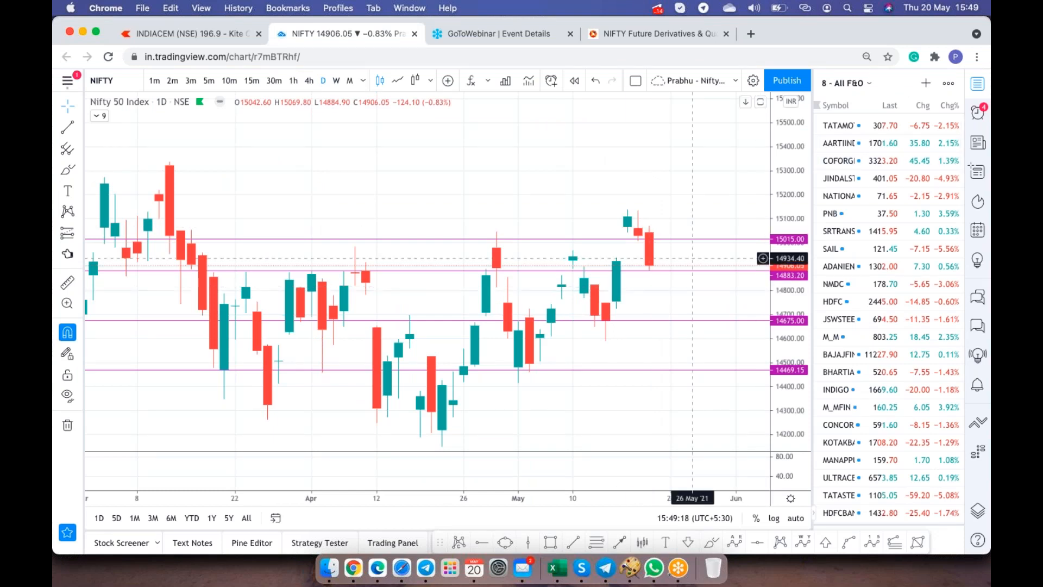
pyautogui.moveTo(711, 284)
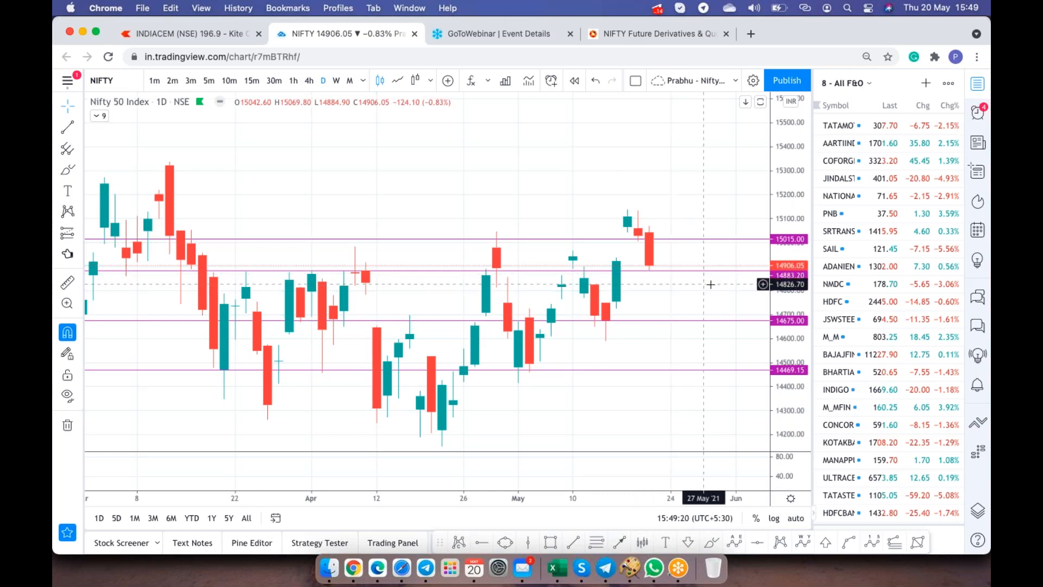
pyautogui.moveTo(427, 270)
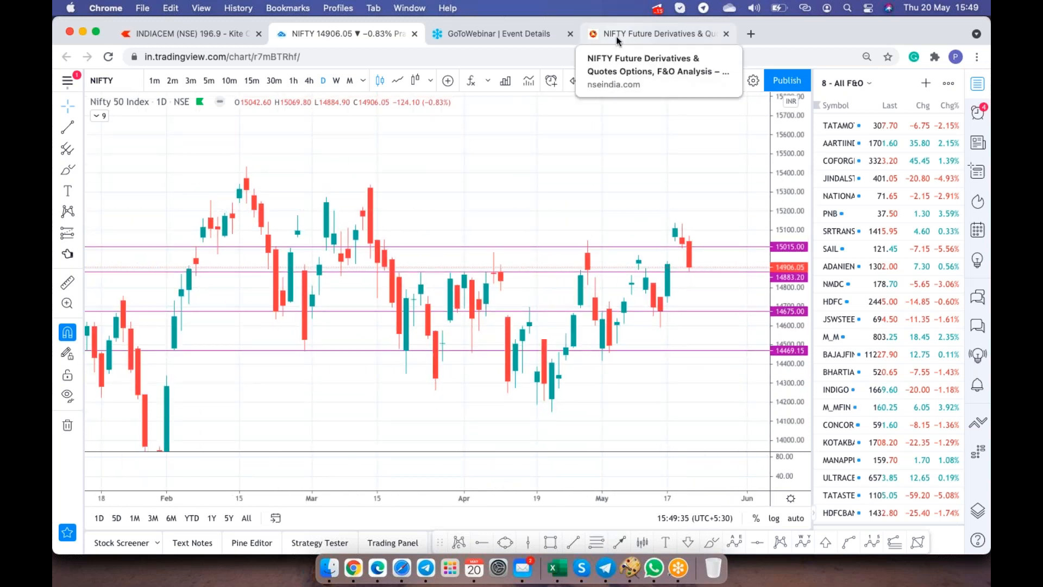
pyautogui.moveTo(699, 243)
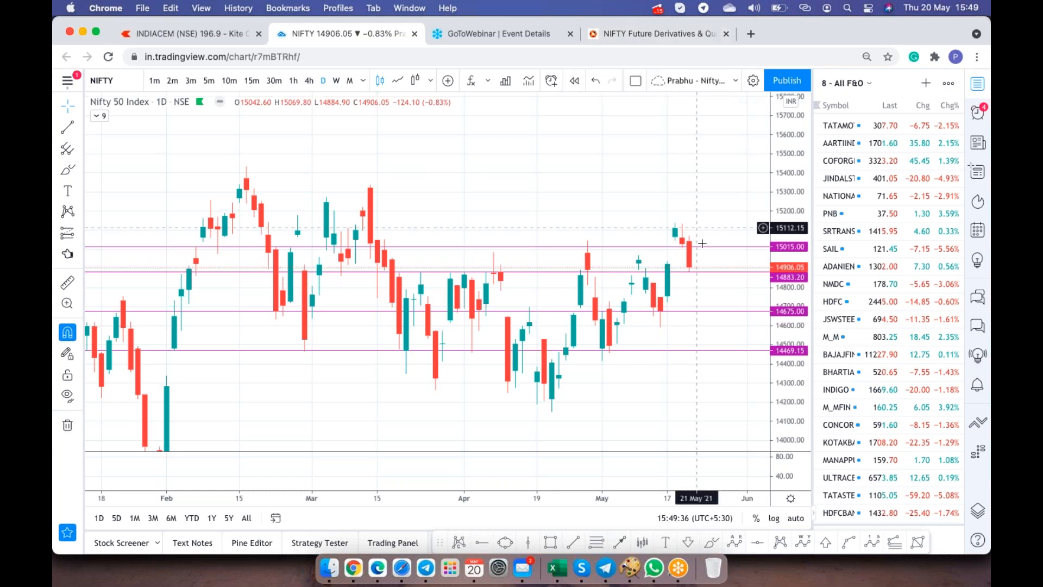
pyautogui.moveTo(715, 310)
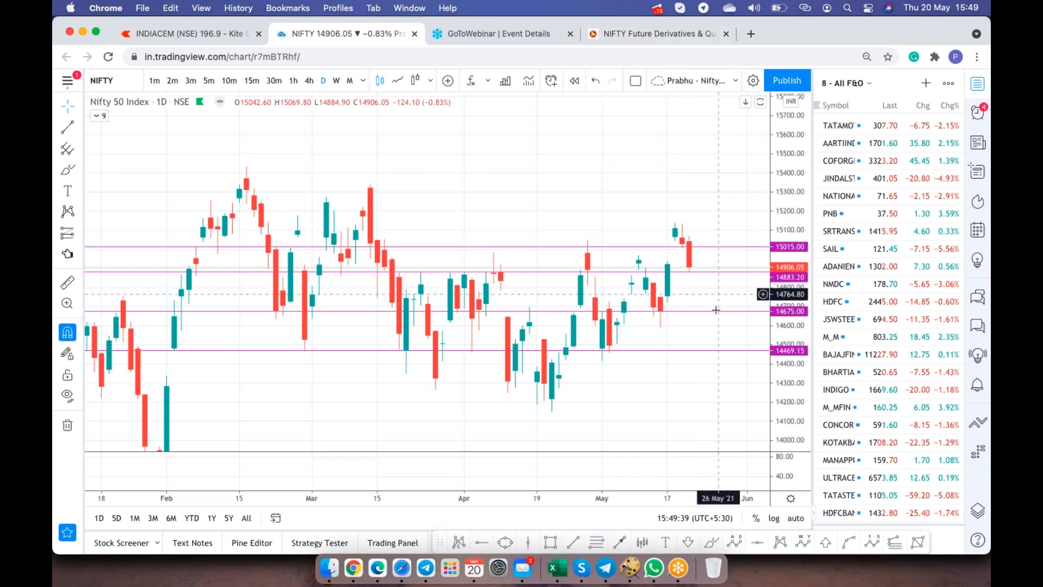
# Switch the NIFTY option chain to the 27-May-2021 expiry and scroll through the table.
pyautogui.click(655, 33)
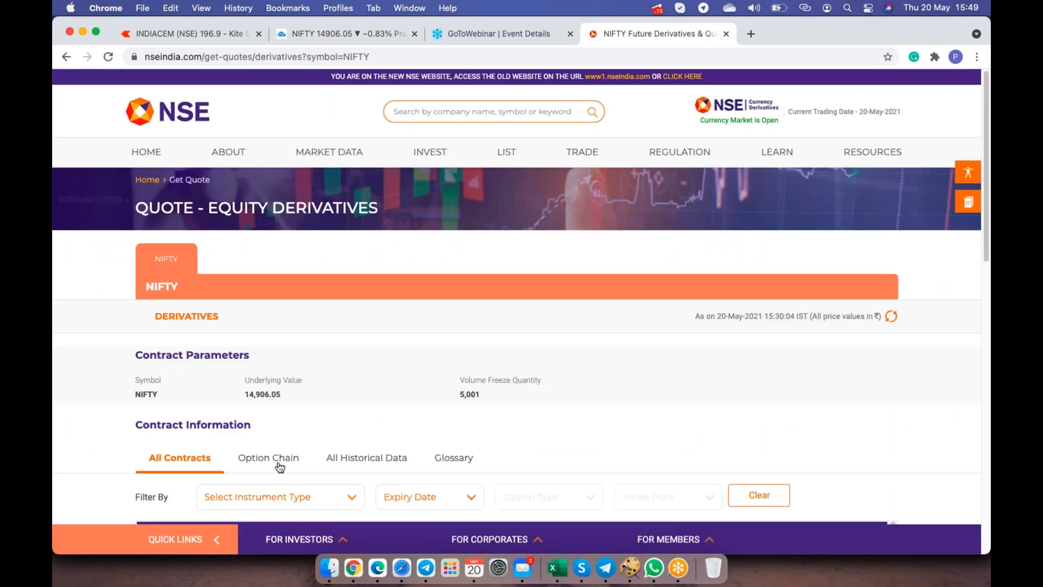
pyautogui.click(268, 458)
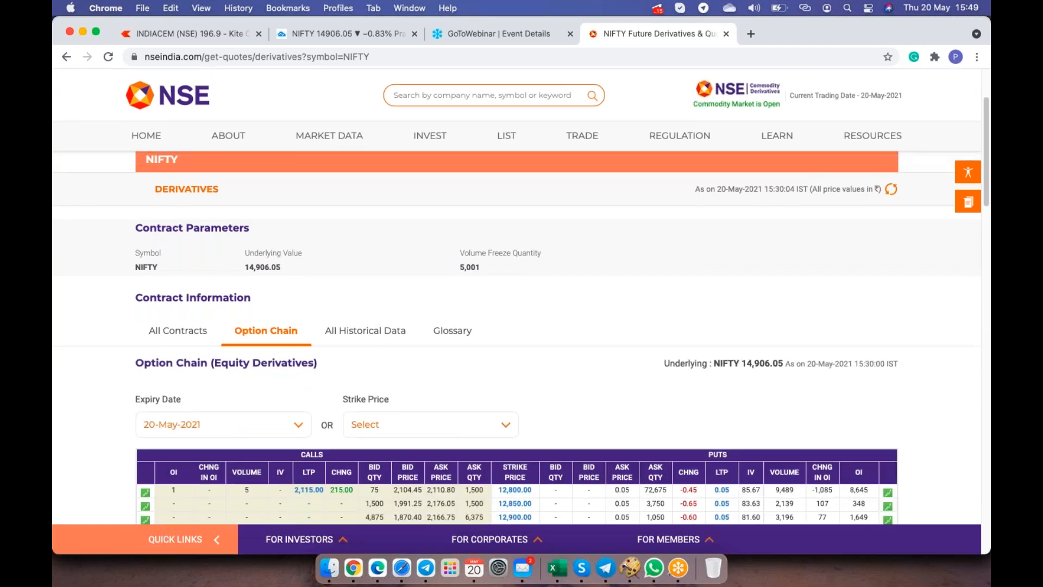
pyautogui.click(297, 424)
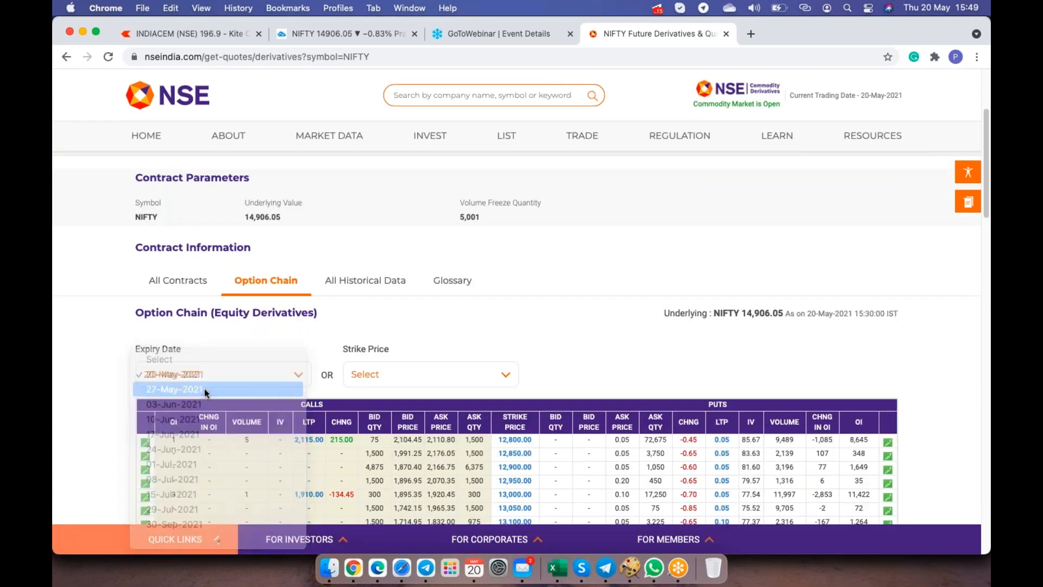
pyautogui.click(175, 388)
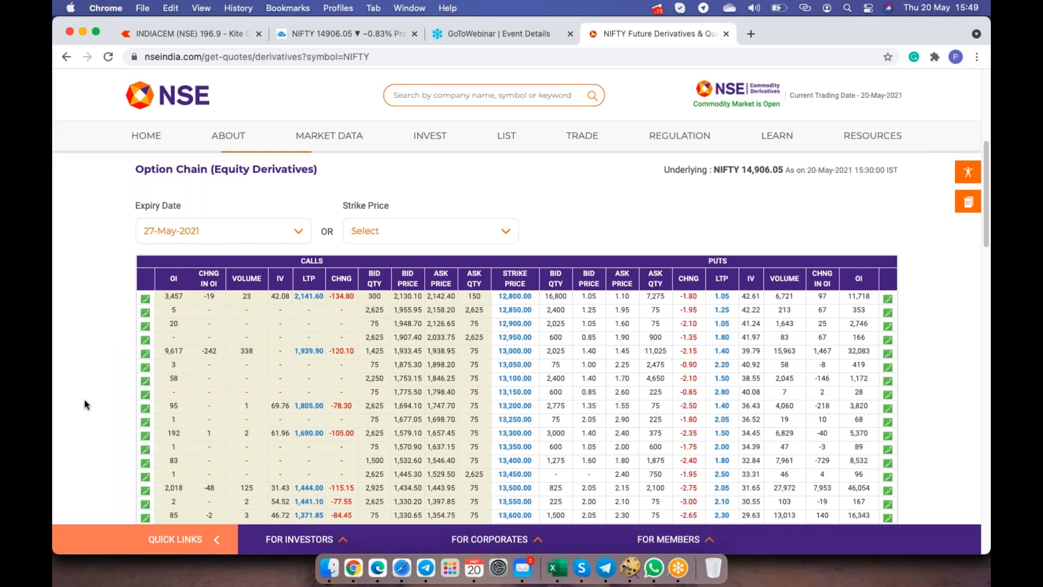
pyautogui.scroll(-3)
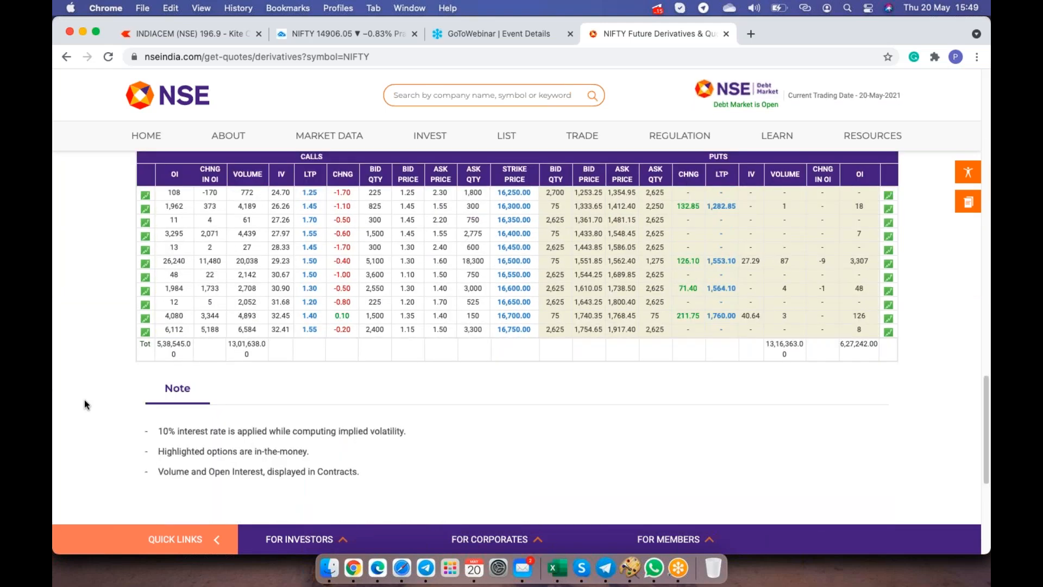
pyautogui.scroll(3)
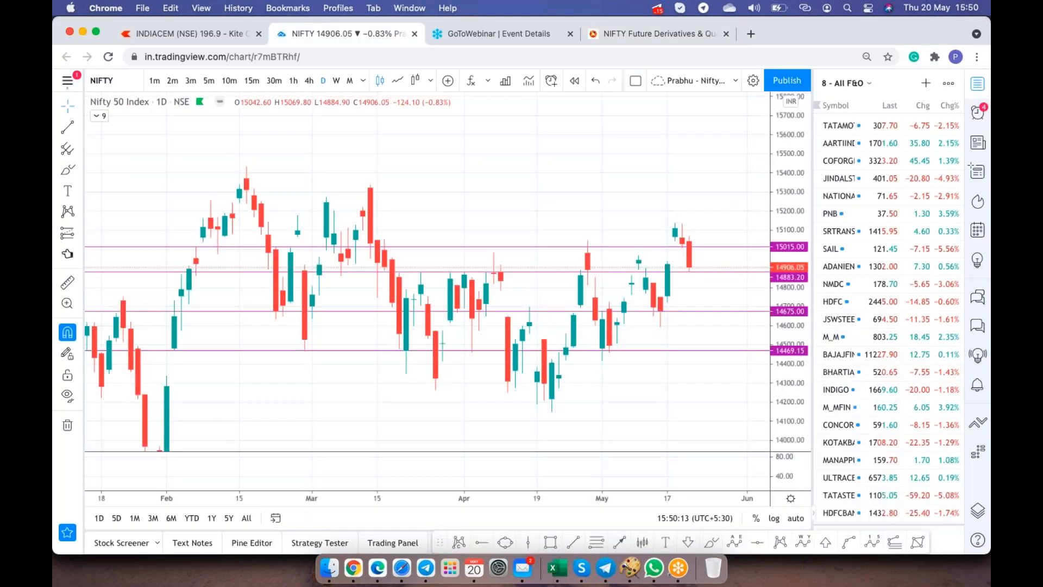
pyautogui.moveTo(752, 254)
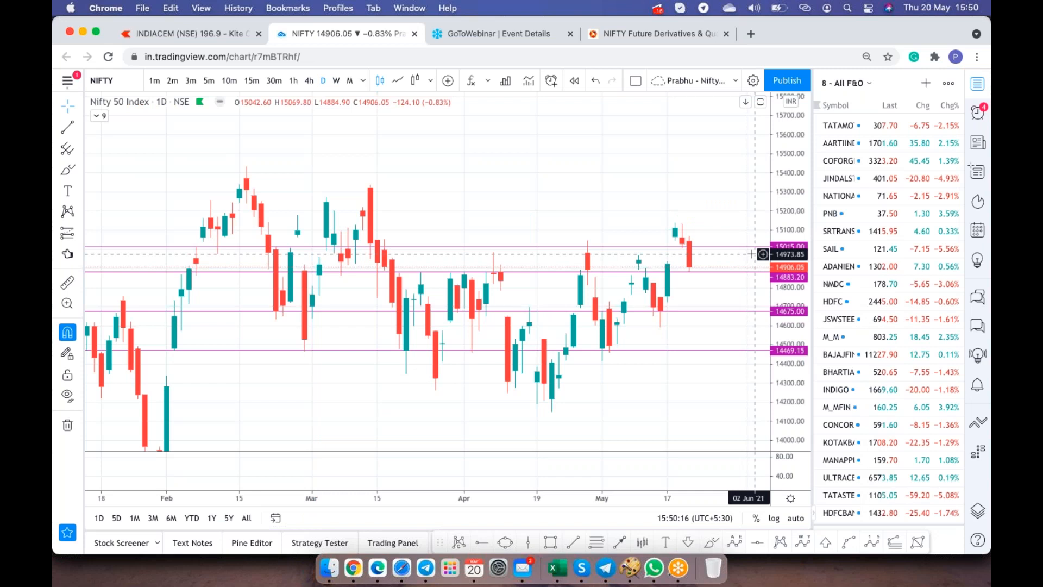
pyautogui.click(658, 33)
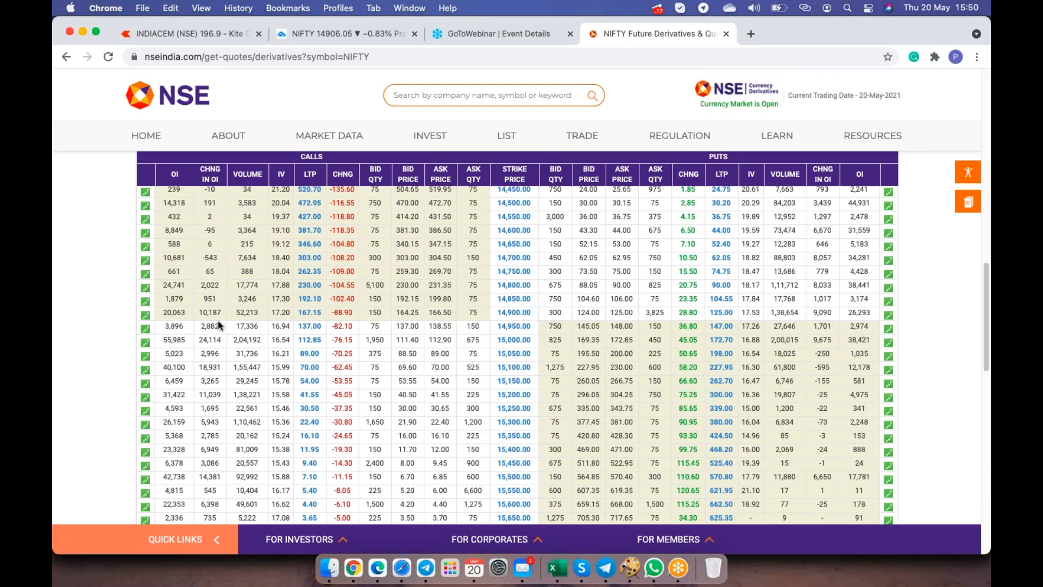
pyautogui.moveTo(212, 311)
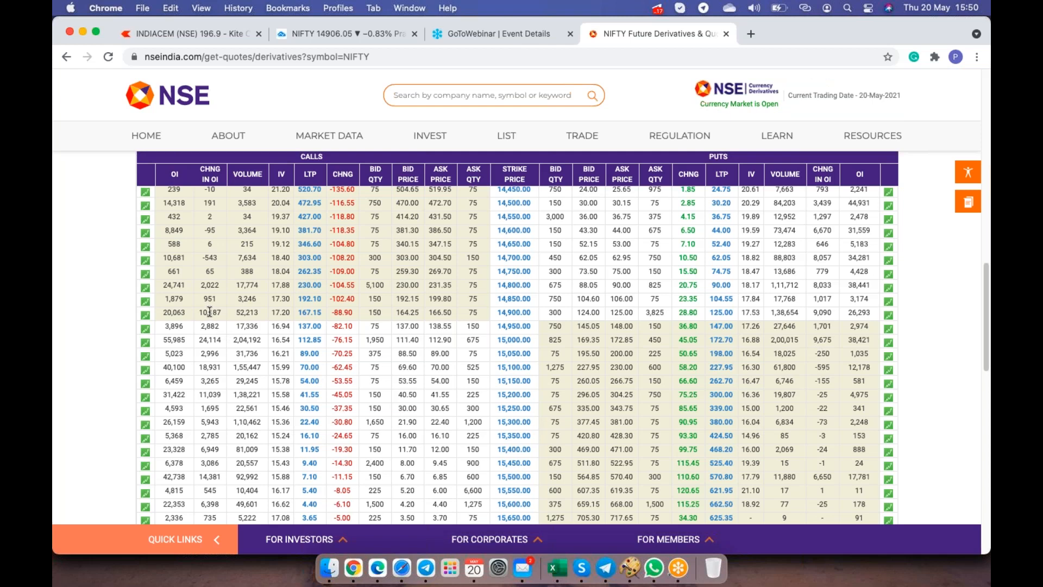
# Mark the OI change at the 14,900 strike, recheck Nifty, then open Kite's INDIACEM chart.
pyautogui.doubleClick(208, 311)
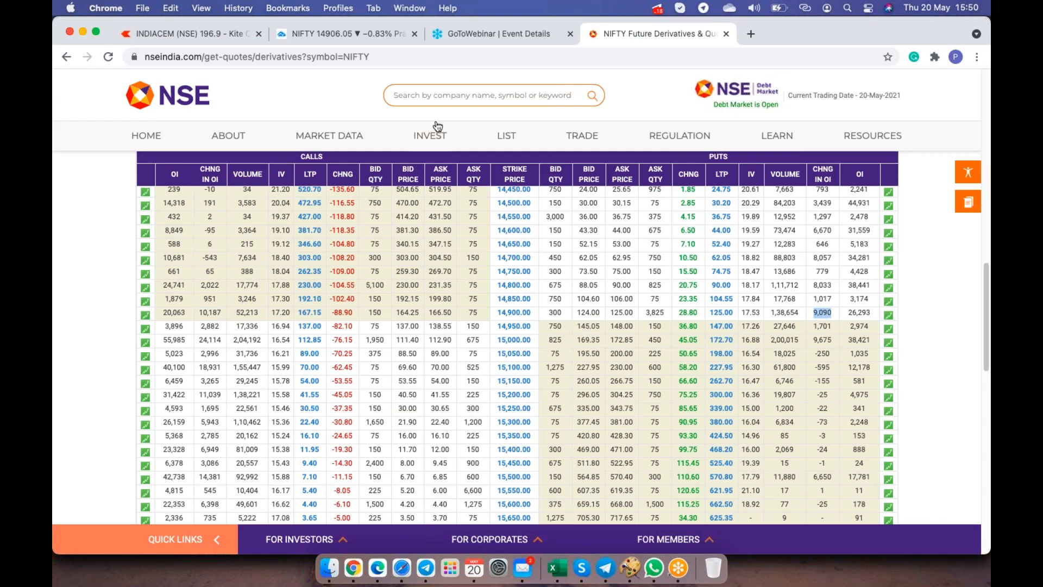
pyautogui.click(342, 33)
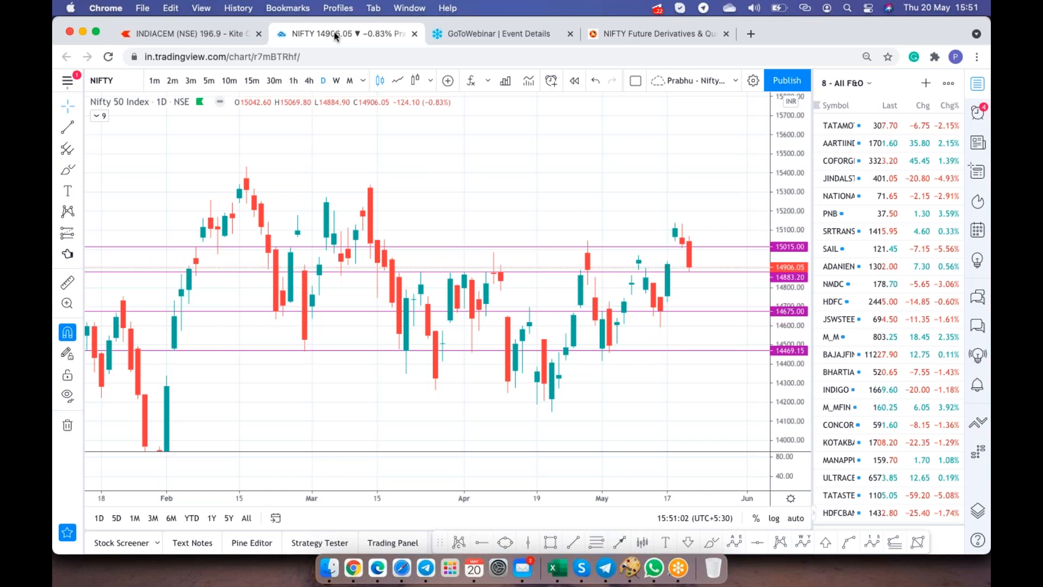
pyautogui.click(190, 34)
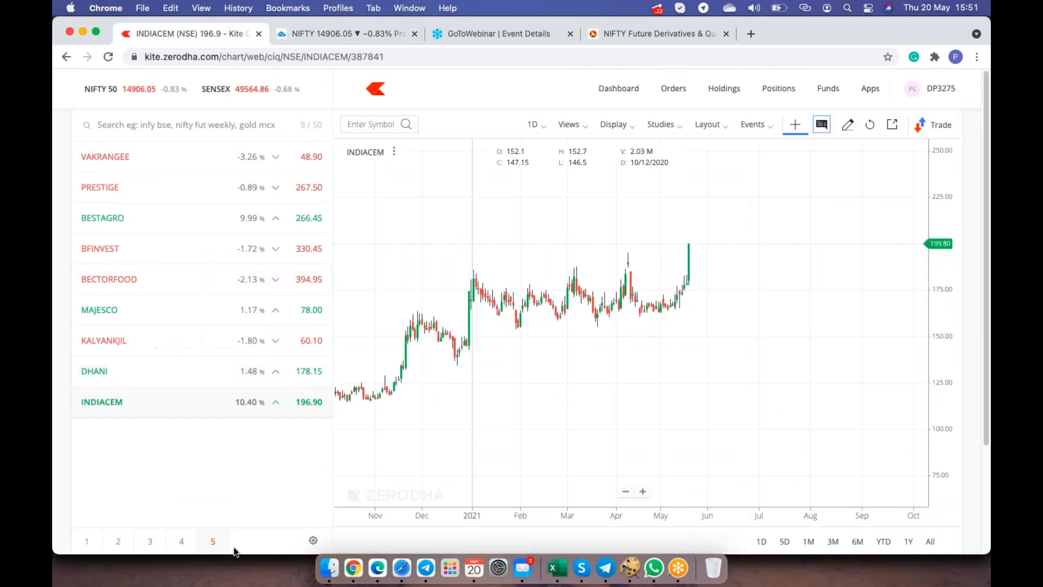
pyautogui.moveTo(252, 436)
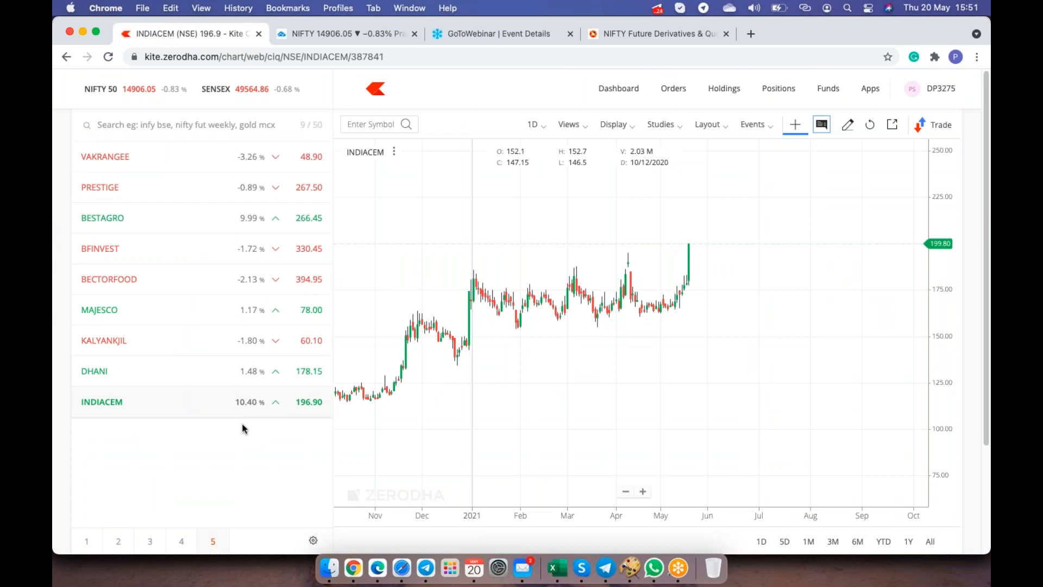
pyautogui.moveTo(252, 217)
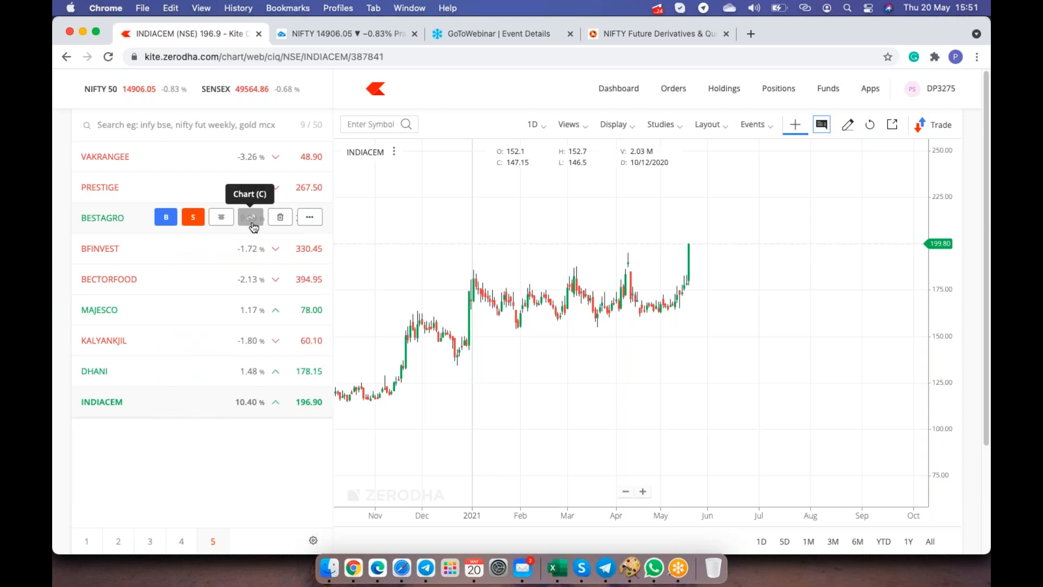
# Open BESTAGRO's daily chart from the Kite watchlist and zoom in on its May decline.
pyautogui.click(250, 216)
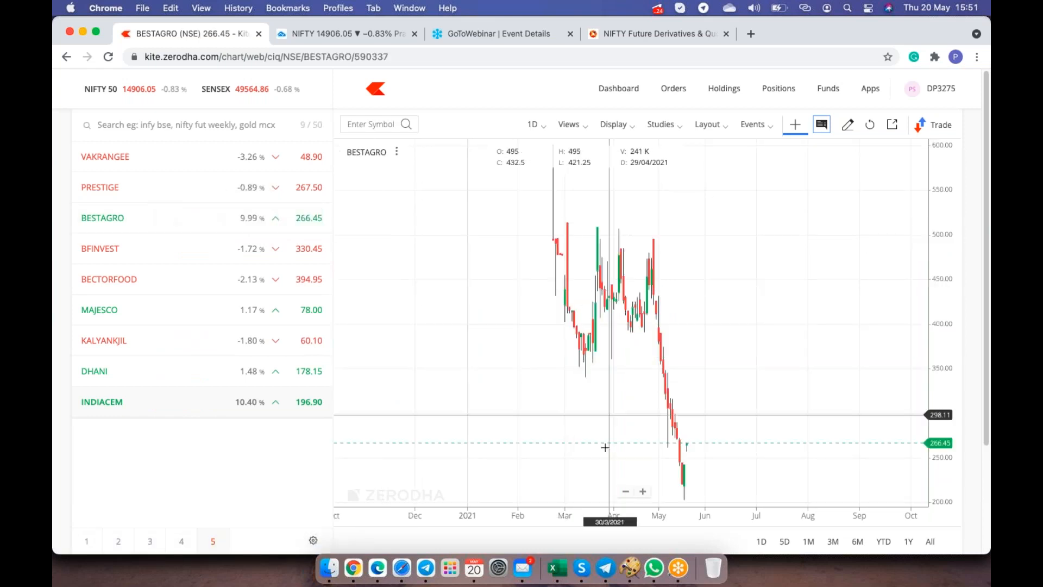
pyautogui.click(642, 491)
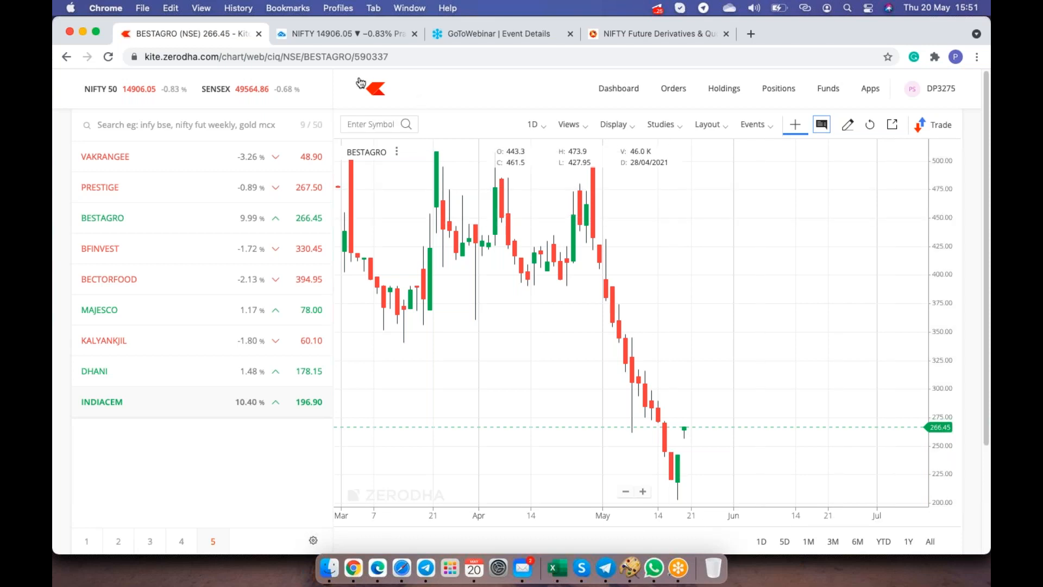
# Return to TradingView's Nifty chart and type BHEL to list its stock and futures.
pyautogui.click(346, 33)
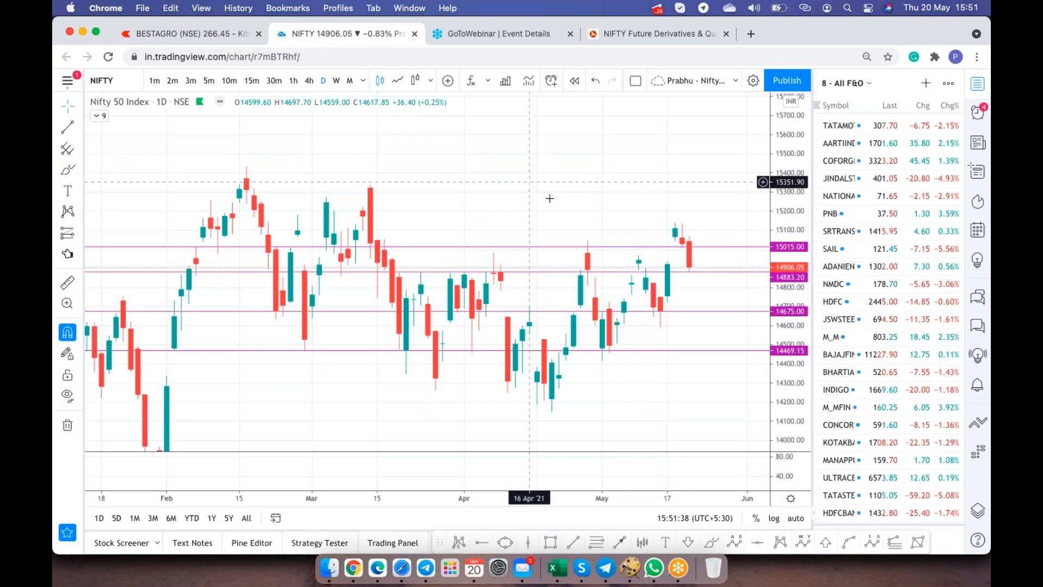
pyautogui.moveTo(725, 300)
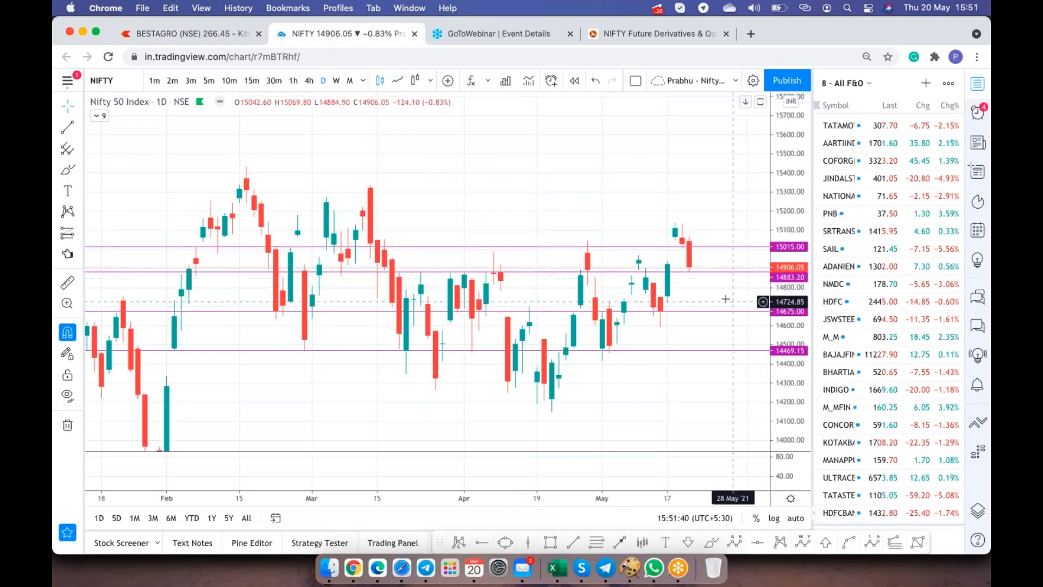
pyautogui.moveTo(727, 293)
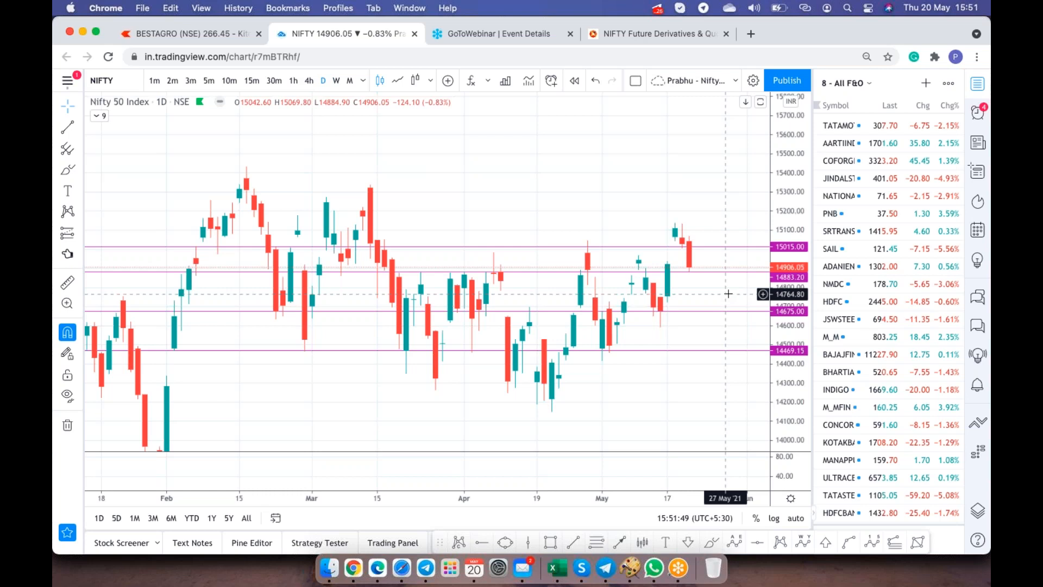
pyautogui.moveTo(537, 193)
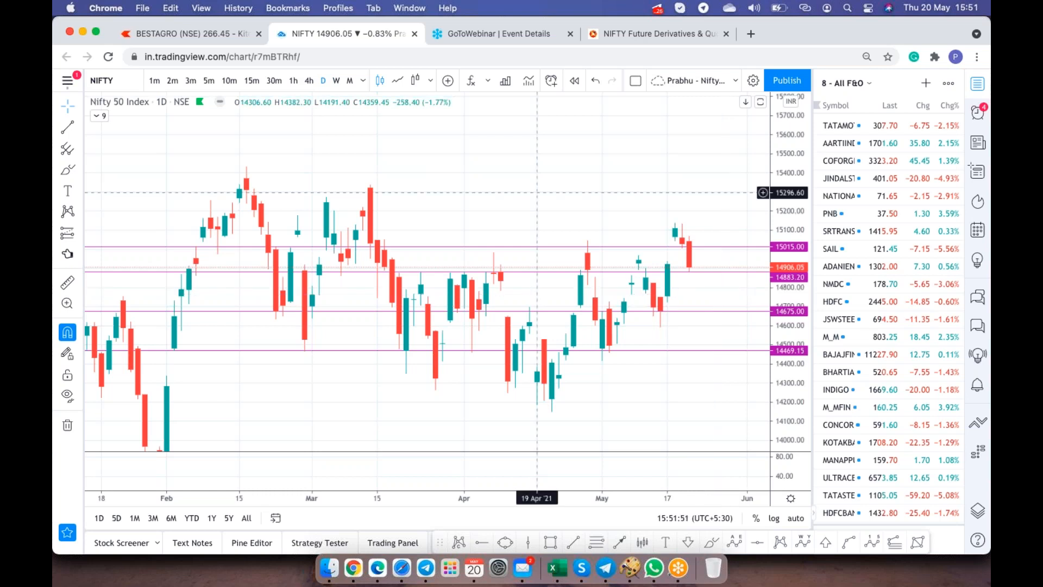
pyautogui.write('BHEL')
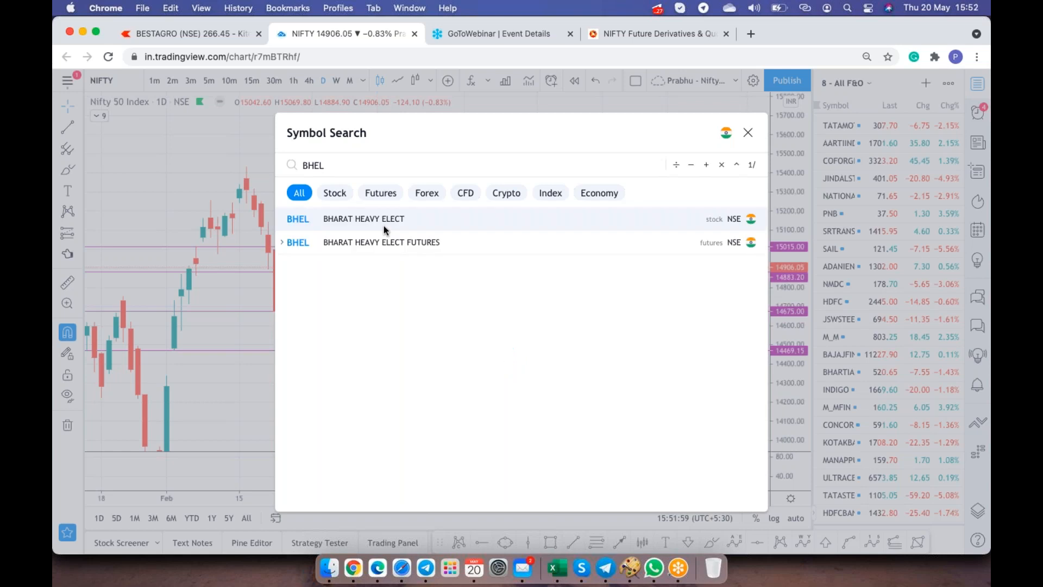
# Load the Bharat Heavy Elect NSE stock from the BHEL search results.
pyautogui.click(364, 219)
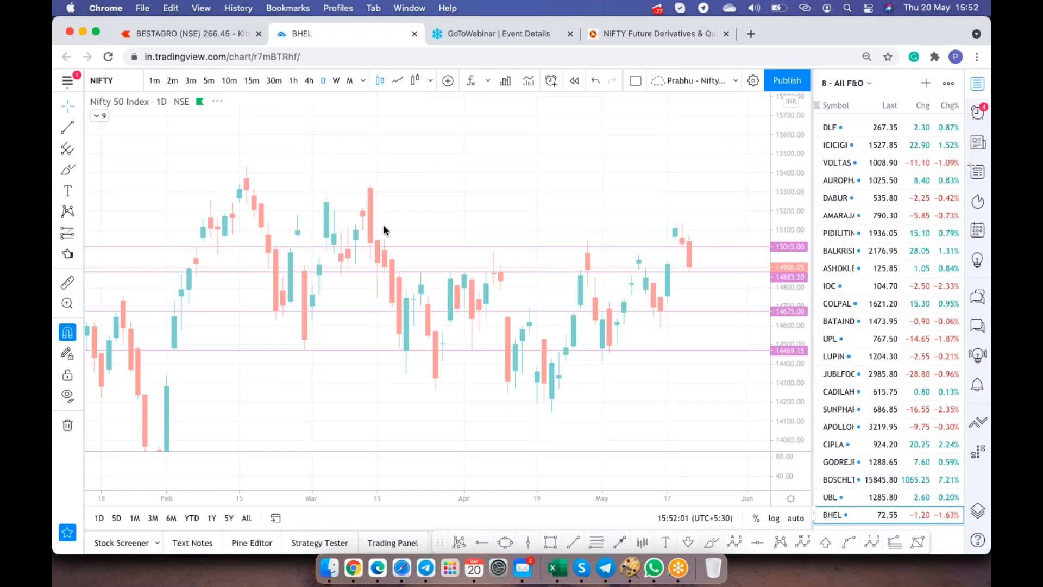
pyautogui.click(831, 514)
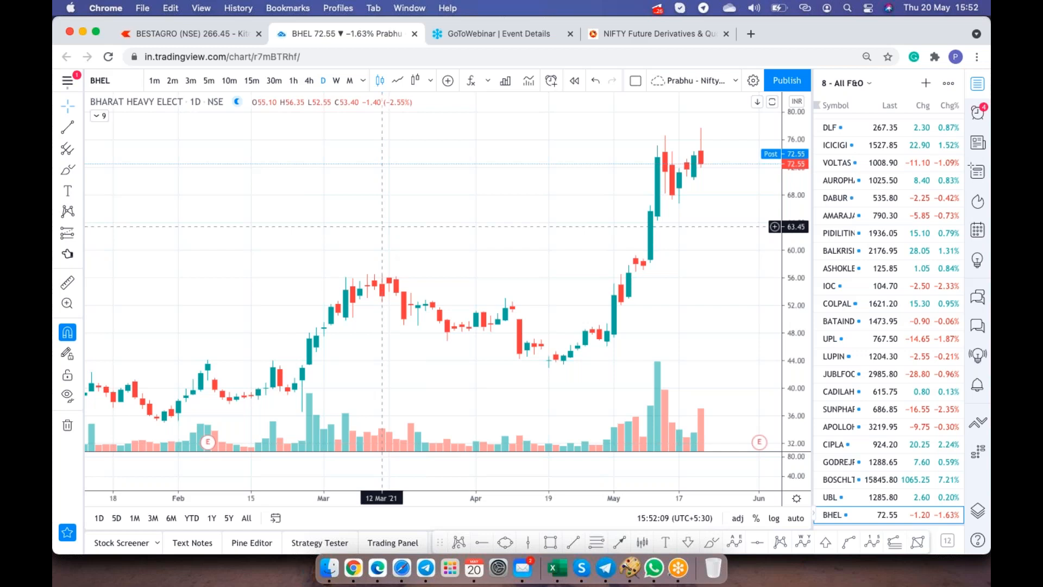
pyautogui.moveTo(471, 113)
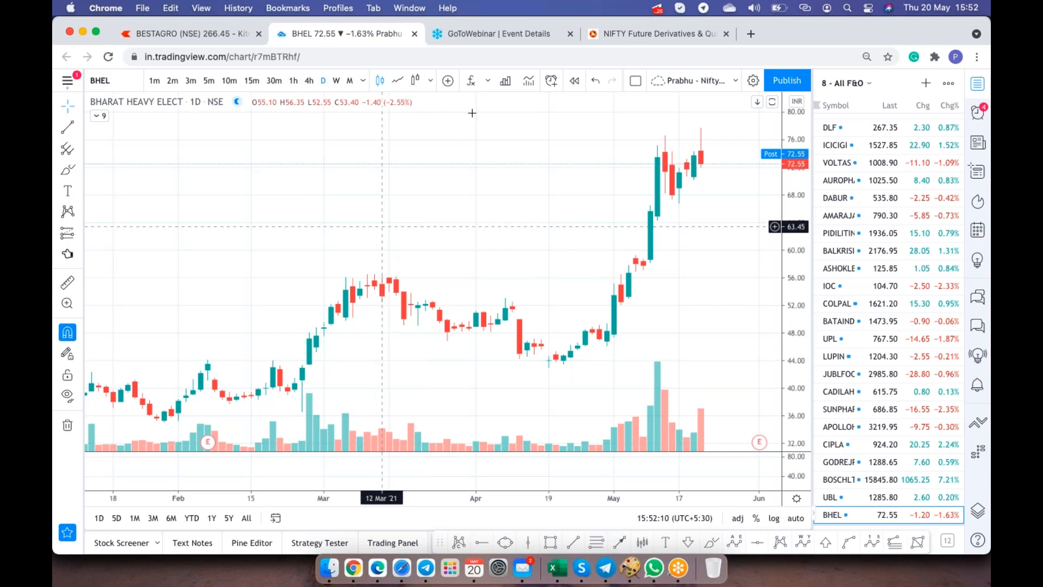
# Search NSE for BHEL, open its derivatives option chain, and scroll to strikes 56–82.
pyautogui.click(658, 33)
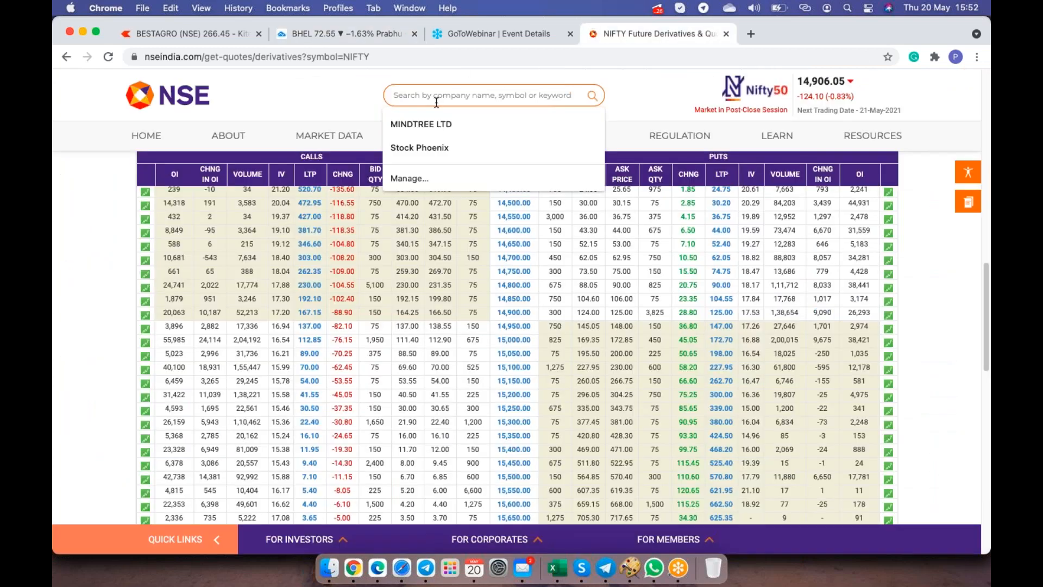
pyautogui.write('bhe')
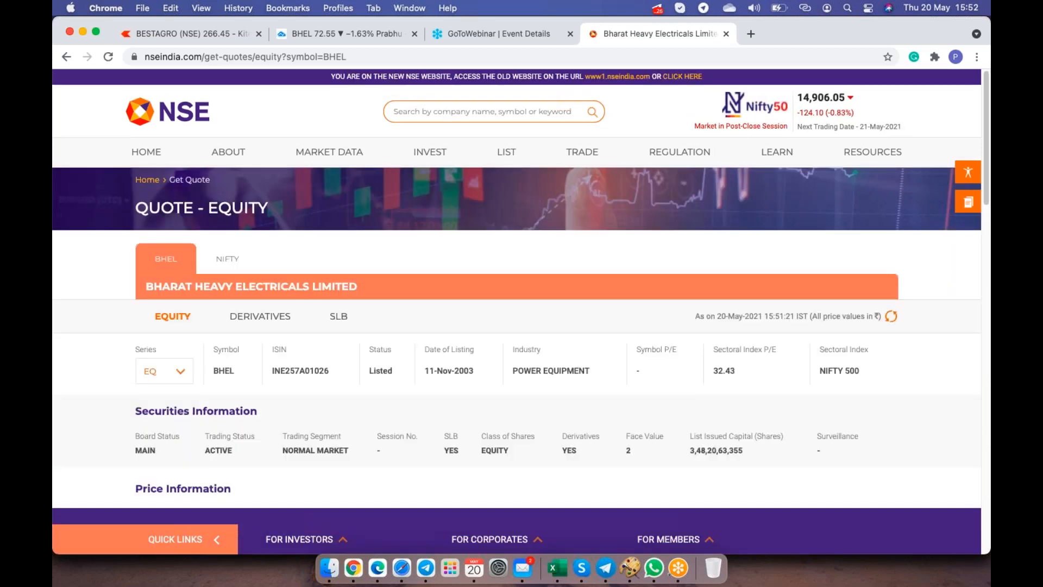
pyautogui.moveTo(469, 311)
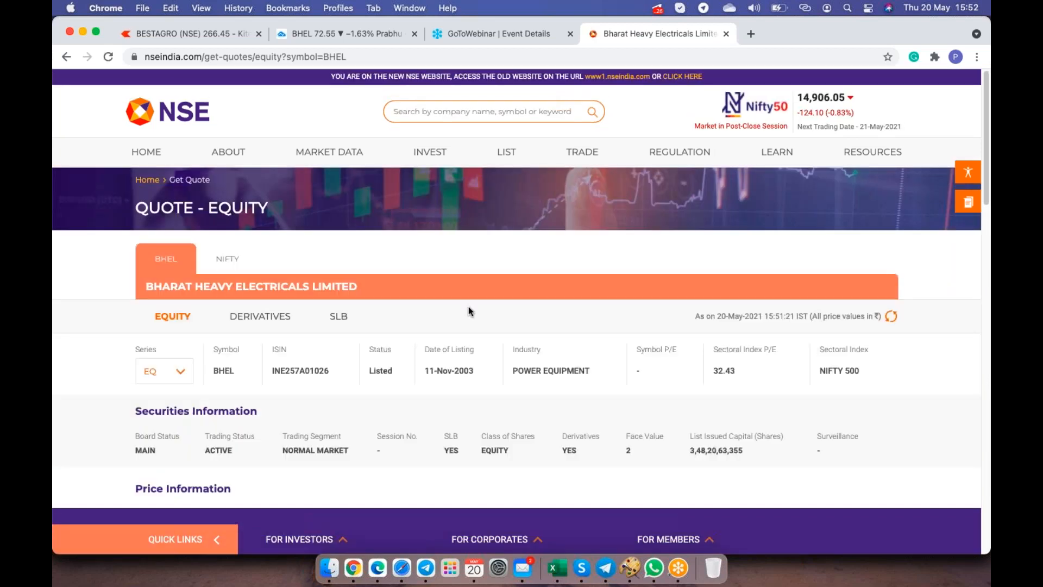
pyautogui.scroll(-3)
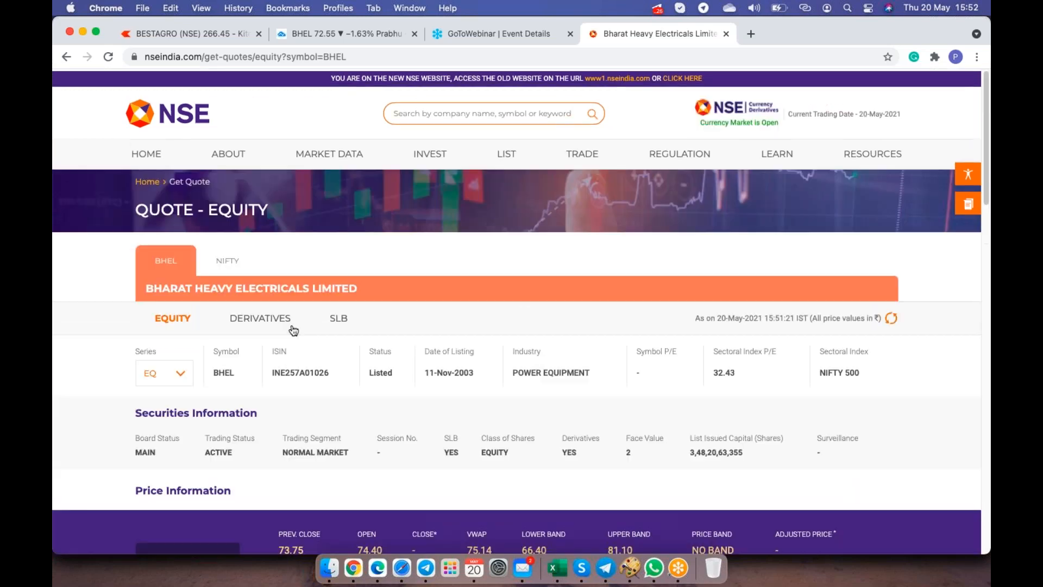
pyautogui.click(259, 317)
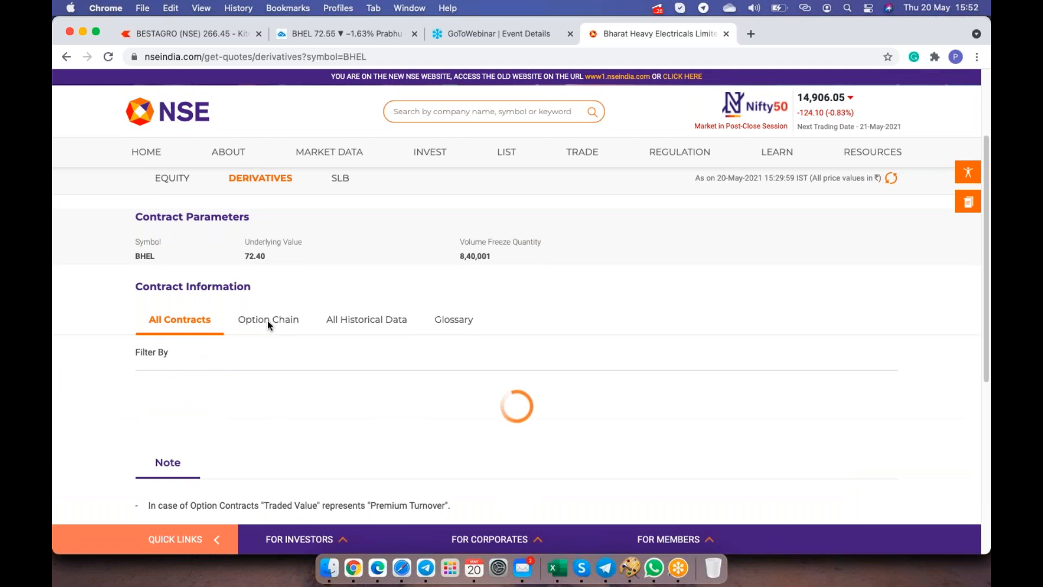
pyautogui.click(266, 319)
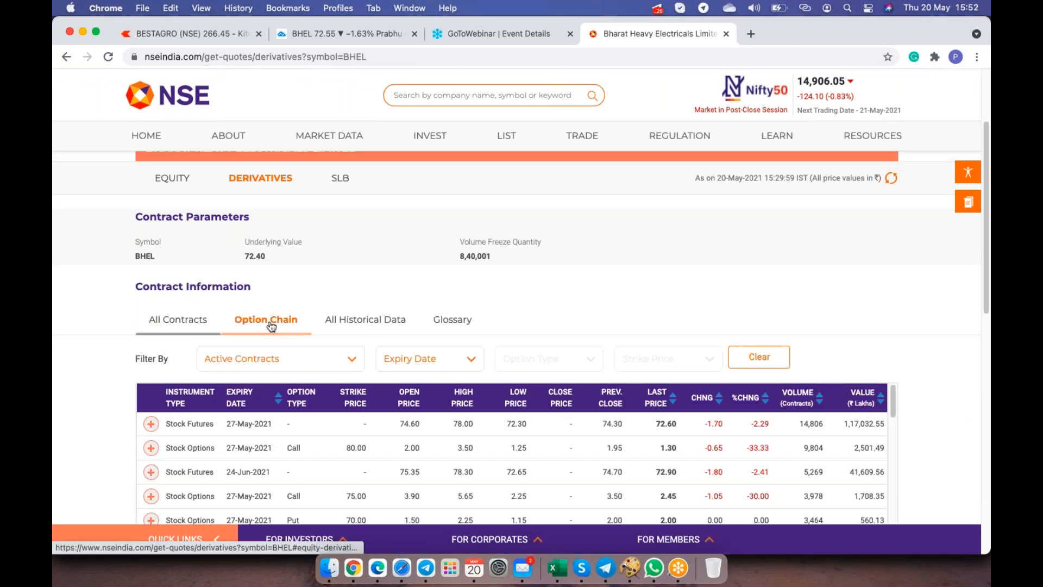
pyautogui.scroll(-3)
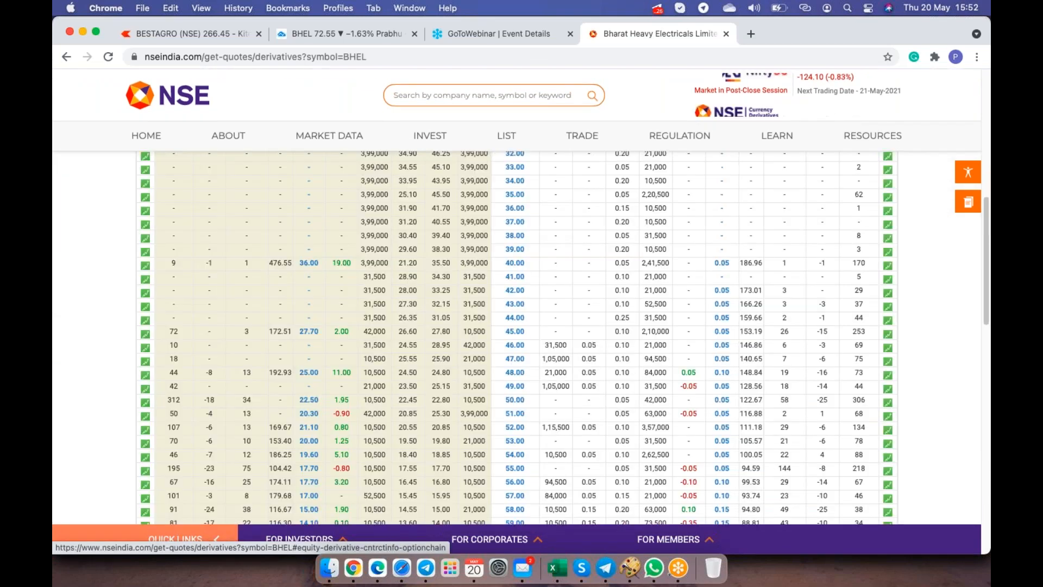
pyautogui.scroll(-3)
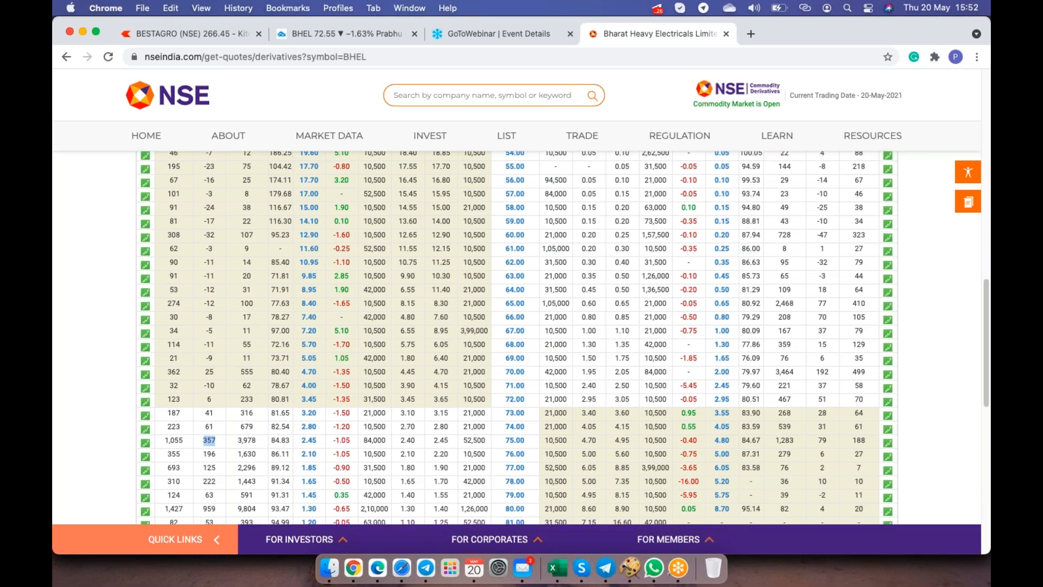
pyautogui.scroll(-3)
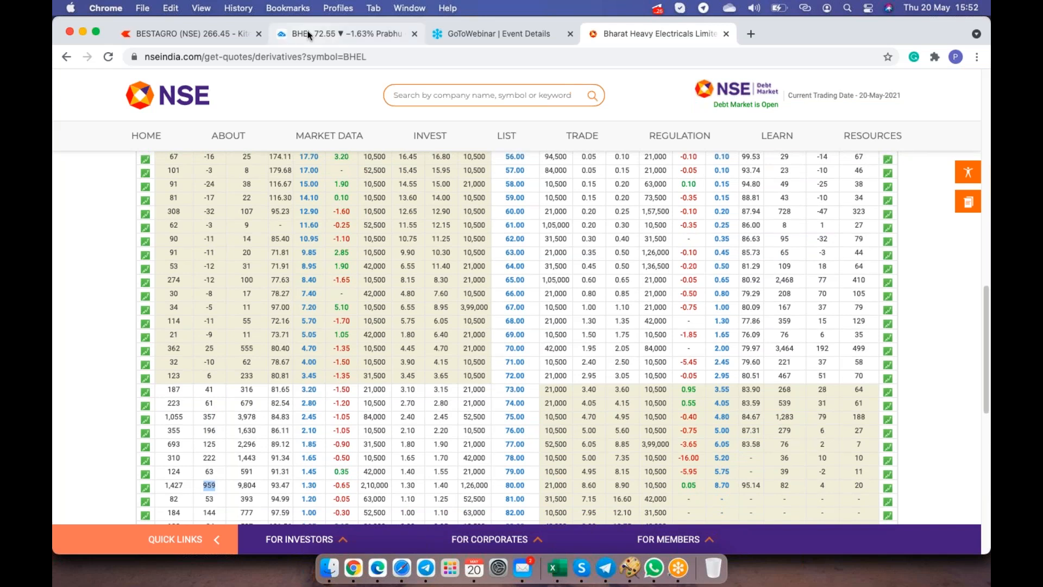
# Switch TradingView's BHEL chart to 15-minute candles, then return to Telegram.
pyautogui.click(345, 33)
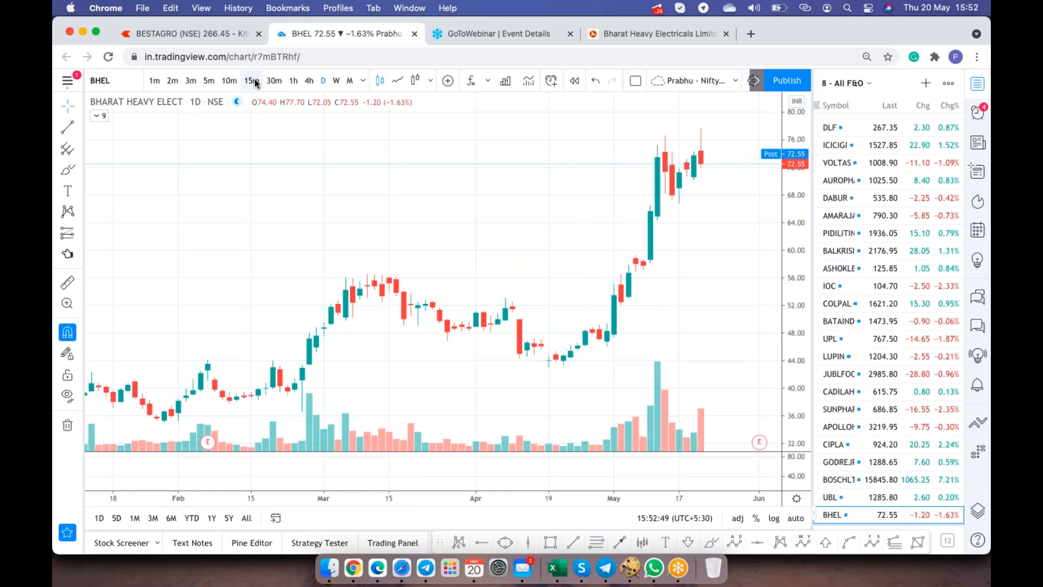
pyautogui.click(251, 80)
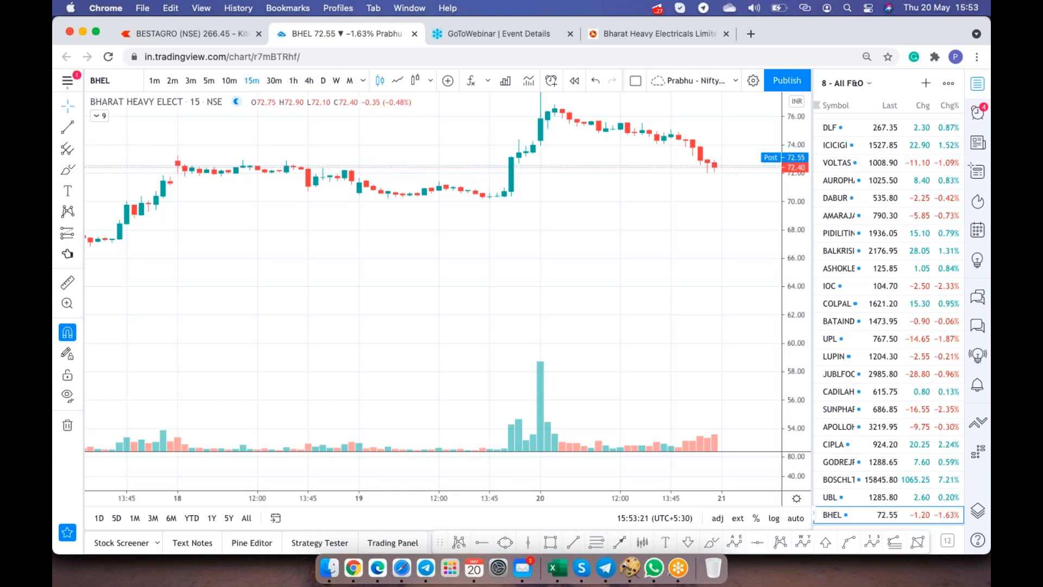
pyautogui.moveTo(986, 52)
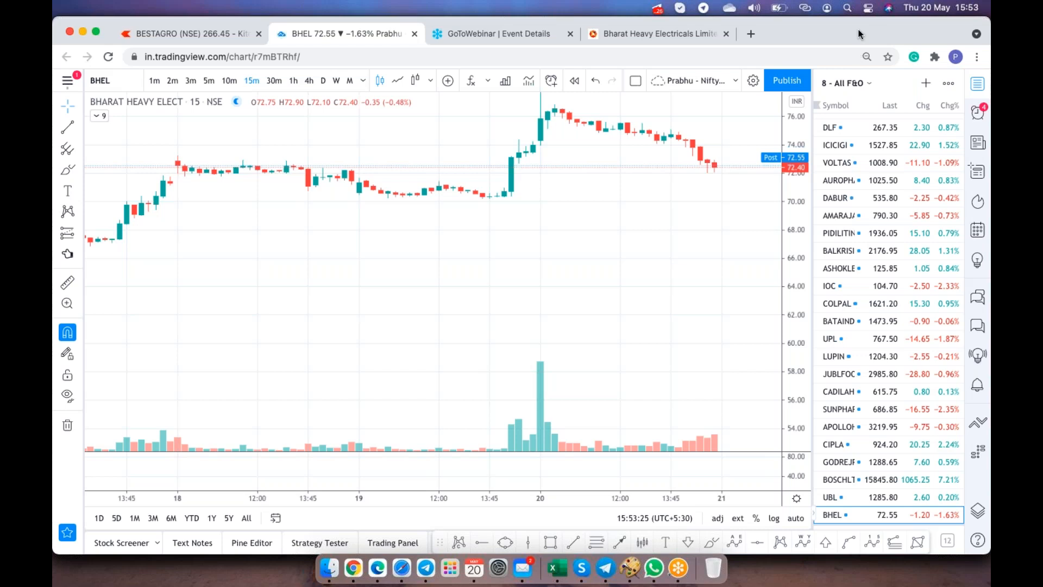
pyautogui.click(425, 567)
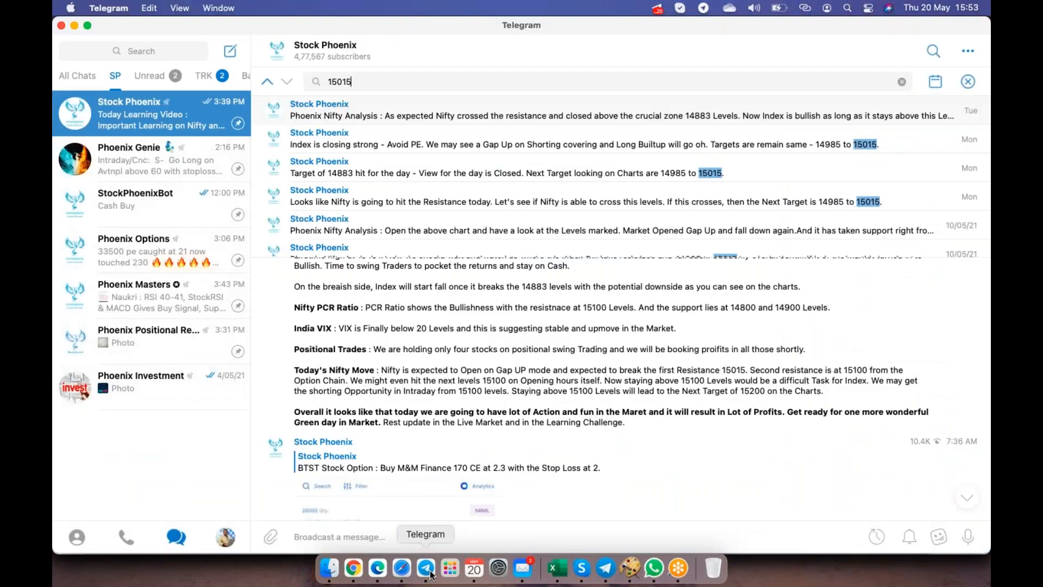
pyautogui.moveTo(582, 229)
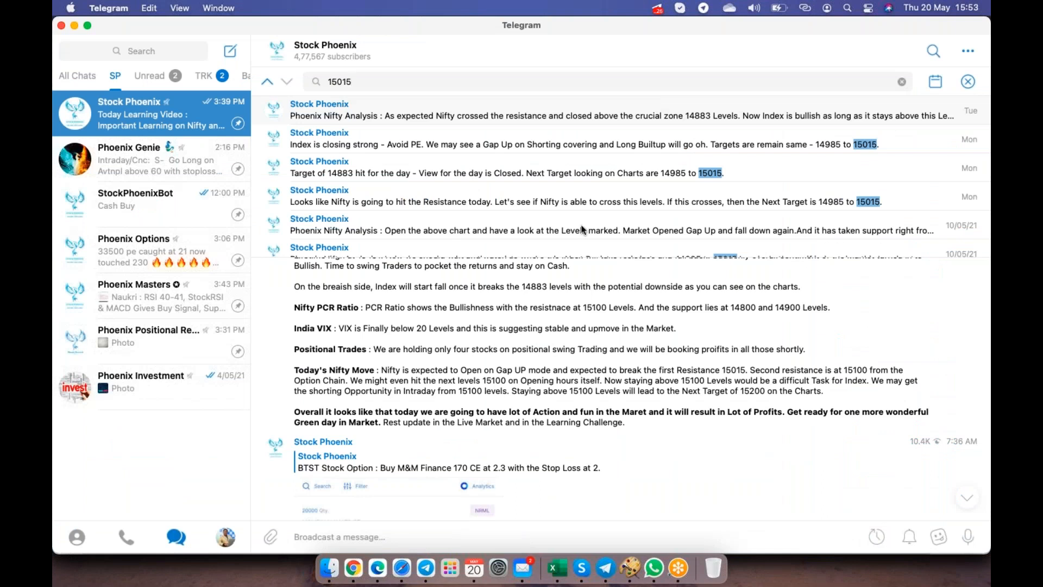
# Close the 15015 search in Stock Phoenix and go back to today's posts.
pyautogui.click(901, 81)
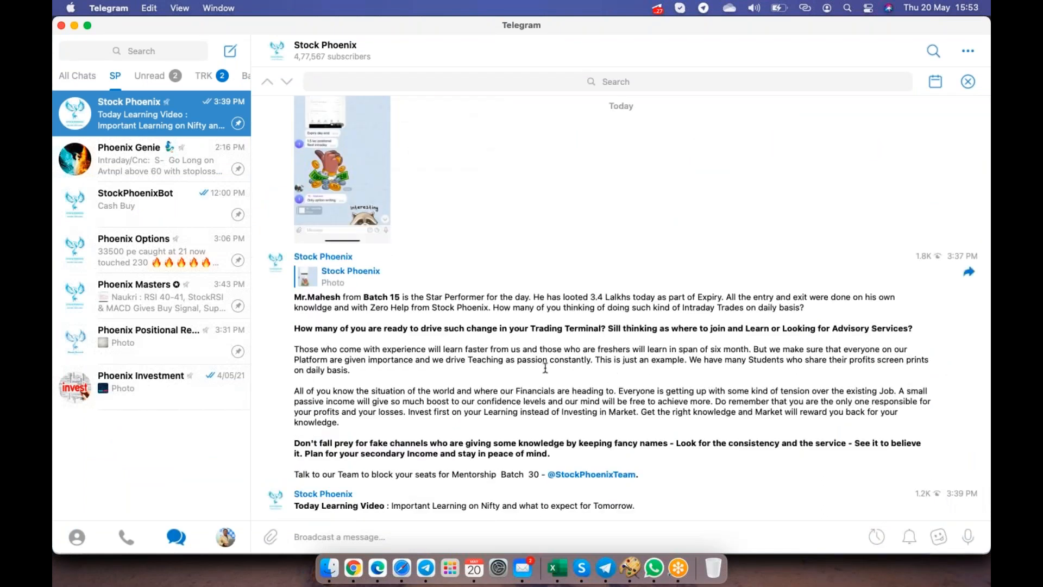
pyautogui.click(342, 166)
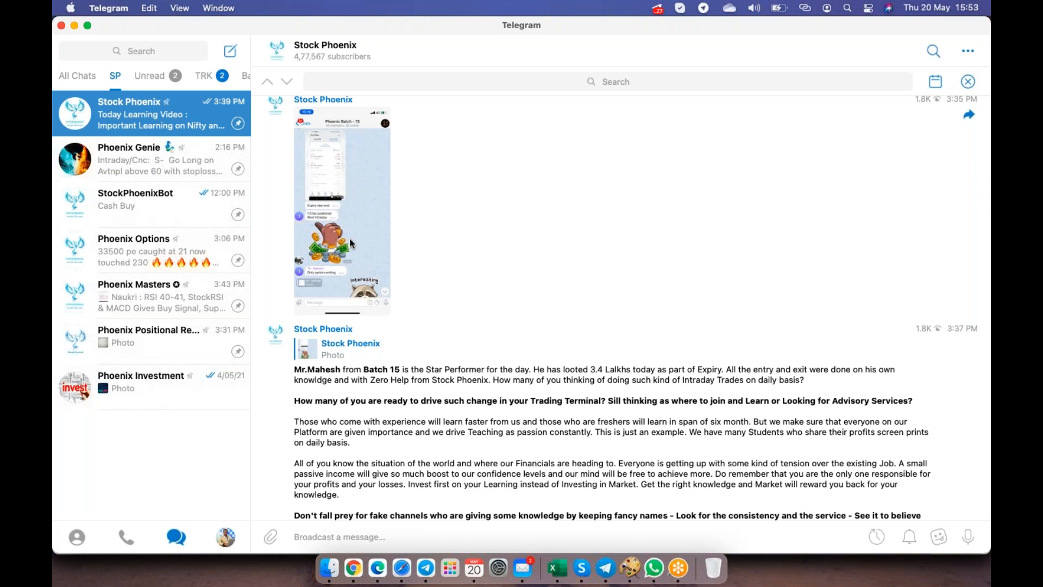
pyautogui.moveTo(686, 23)
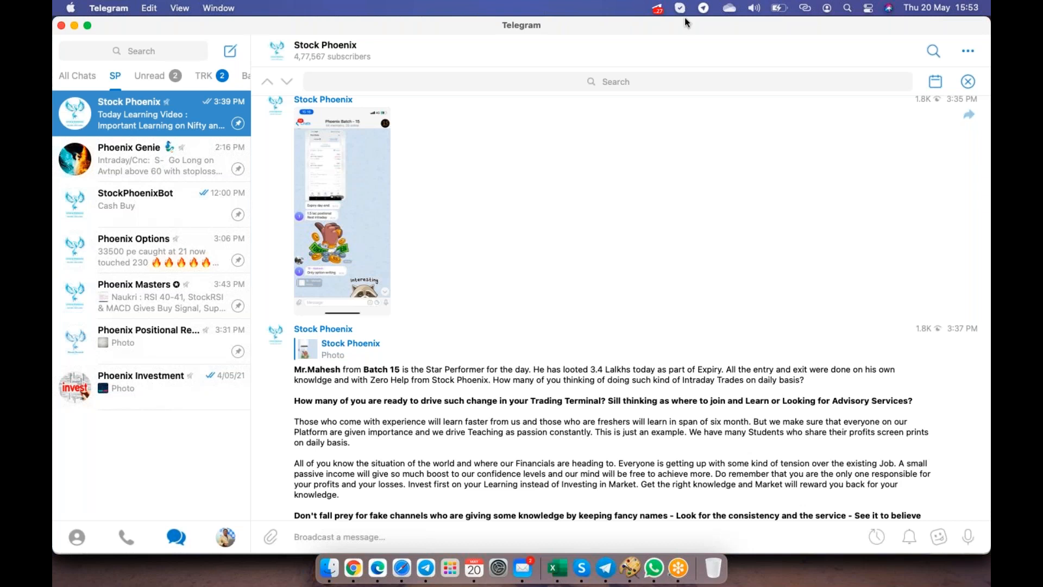